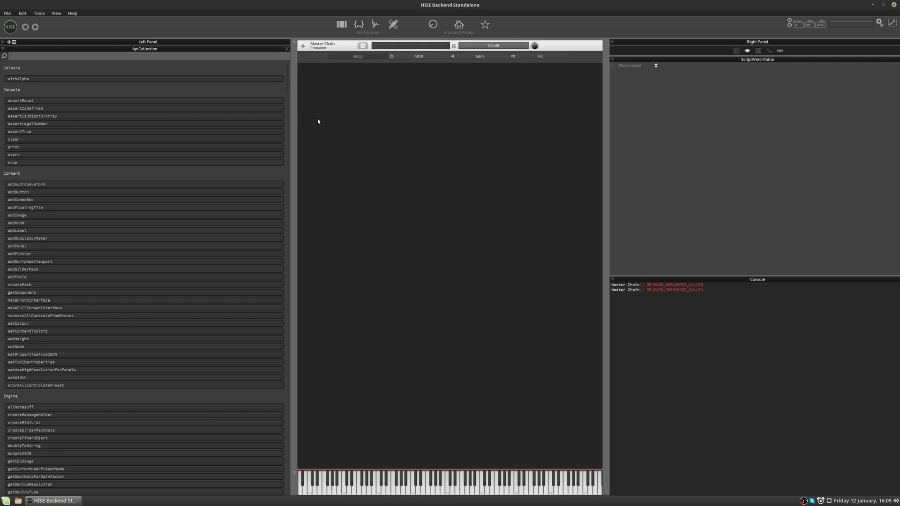
pyautogui.moveTo(457, 133)
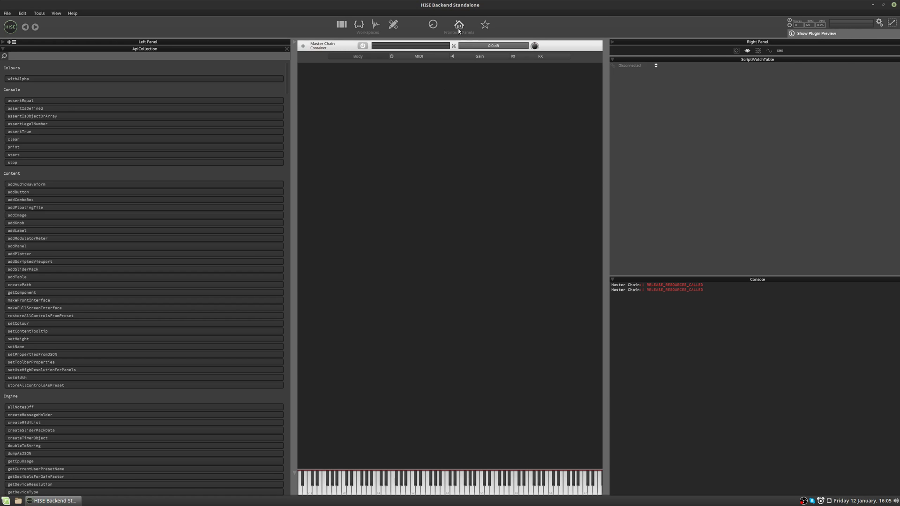
# - Create a new script interface, trying the KONTAKT Width preset, then confirm a 650 by 250 size
pyautogui.click(459, 25)
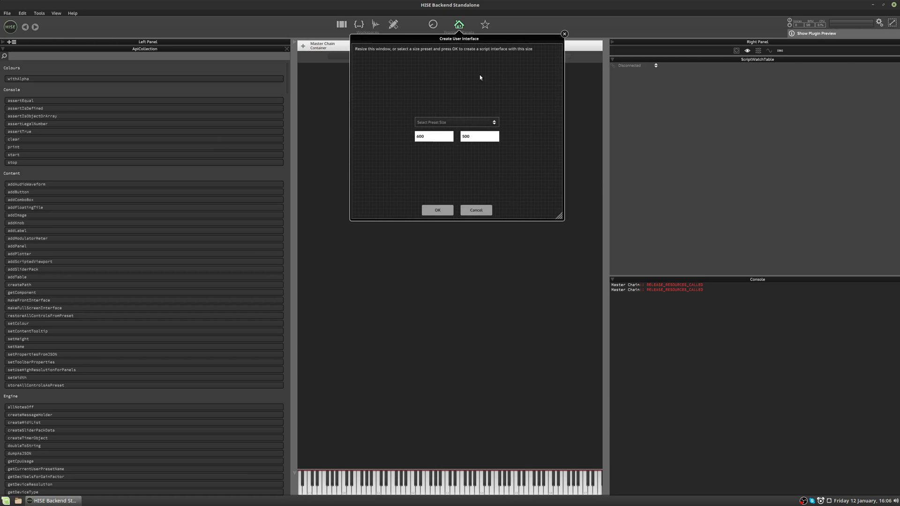
pyautogui.moveTo(454, 121)
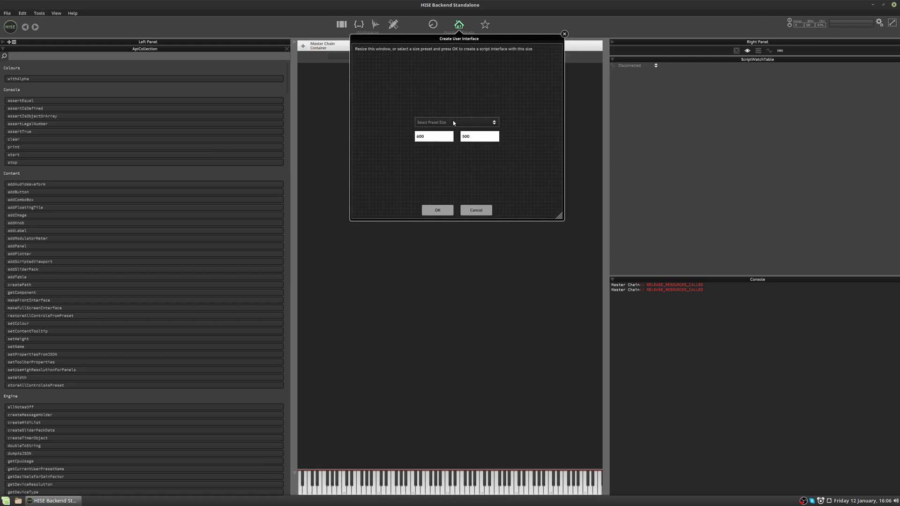
pyautogui.click(457, 122)
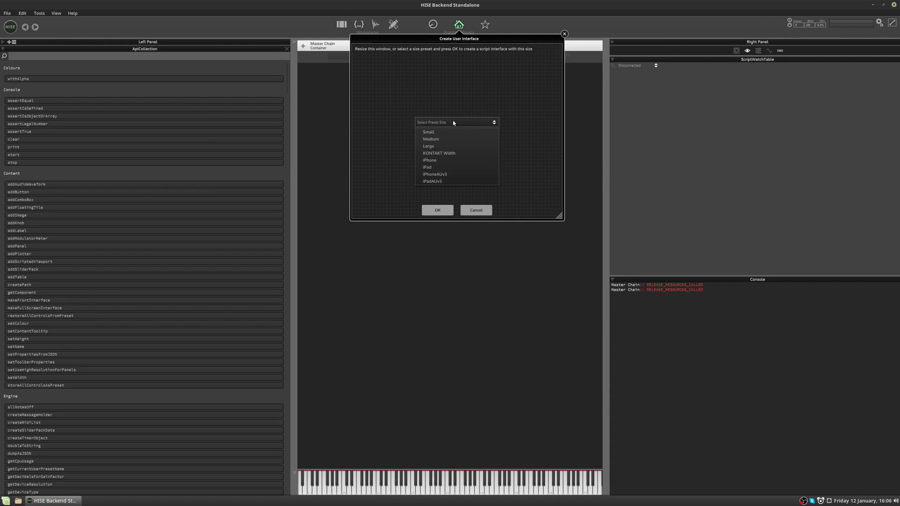
pyautogui.moveTo(433, 164)
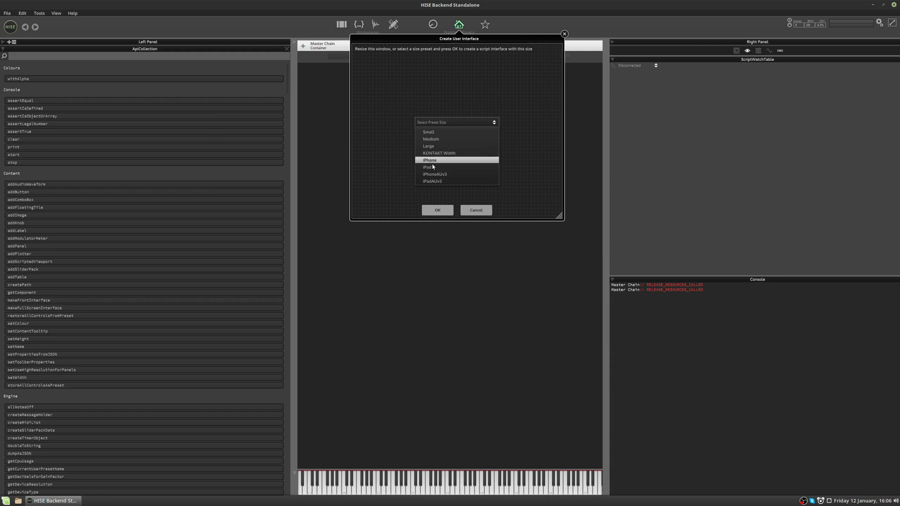
pyautogui.click(440, 153)
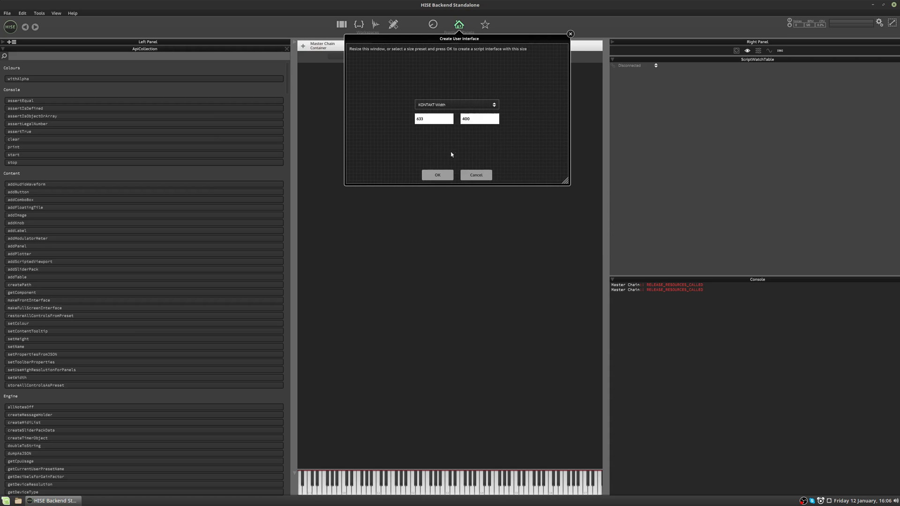
pyautogui.click(456, 104)
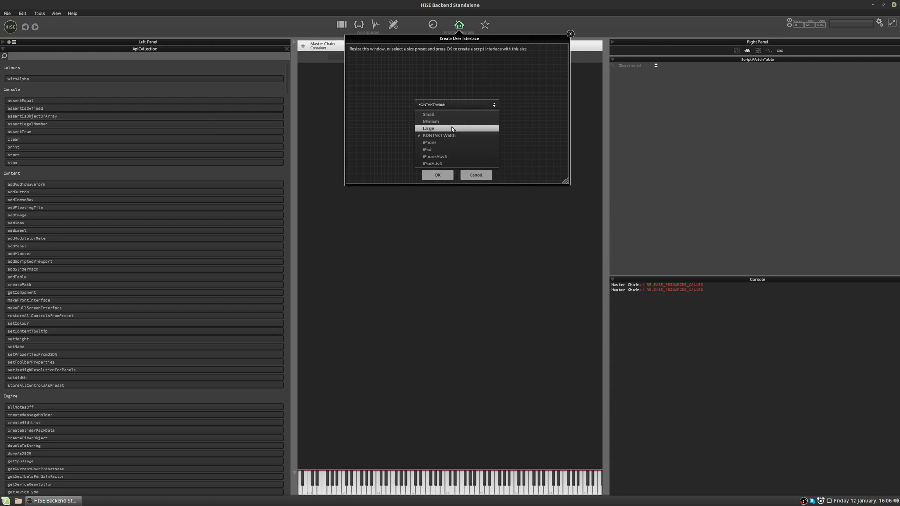
pyautogui.click(428, 149)
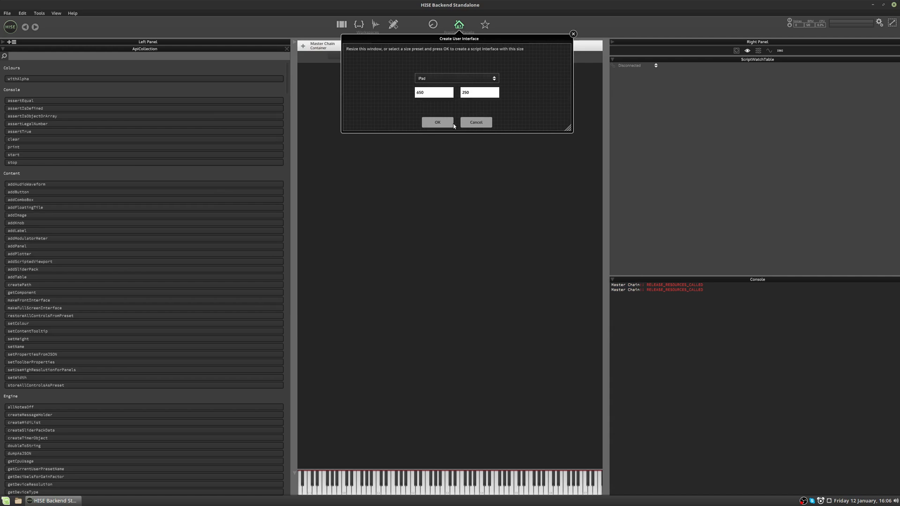
pyautogui.click(436, 122)
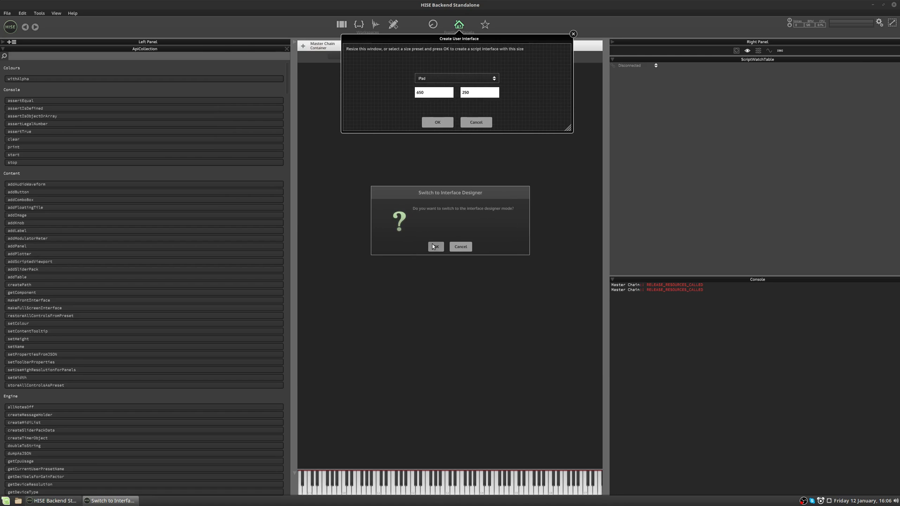
# - Agree to switch to the Interface Designer for the new canvas
pyautogui.click(435, 246)
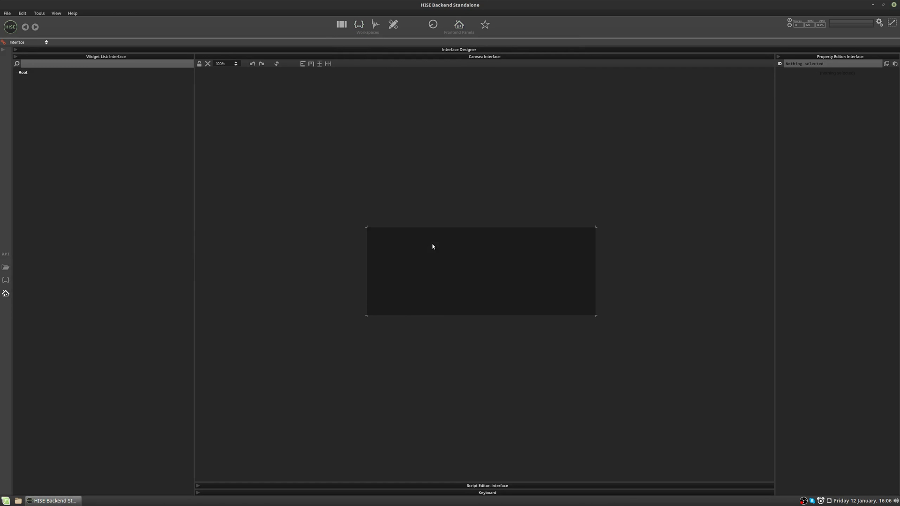
pyautogui.moveTo(360, 24)
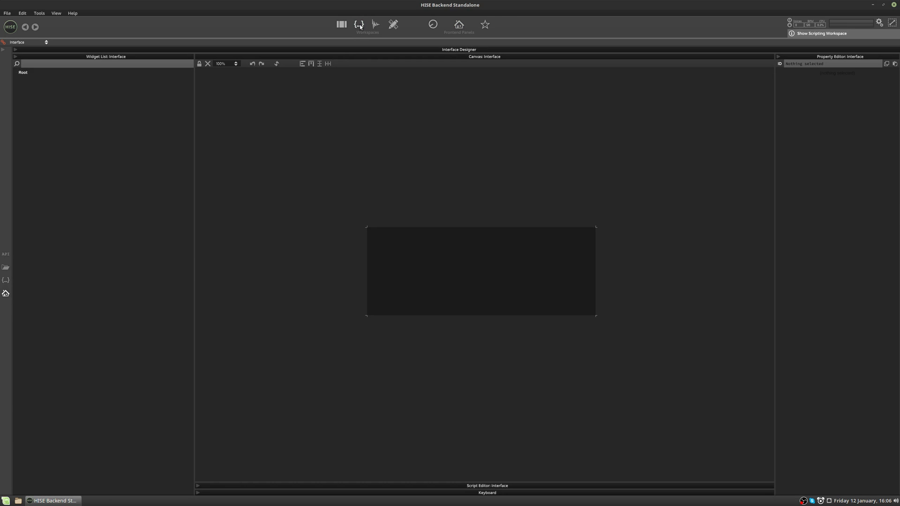
pyautogui.moveTo(358, 54)
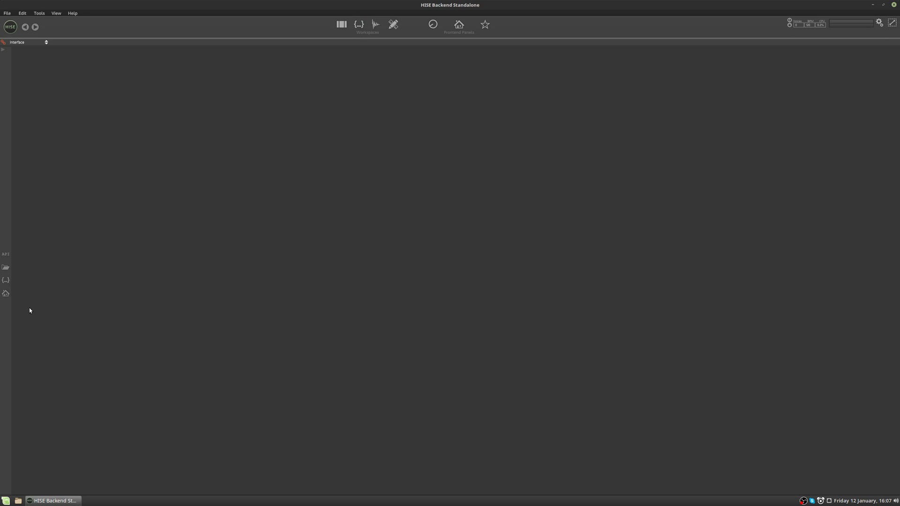
pyautogui.moveTo(5, 293)
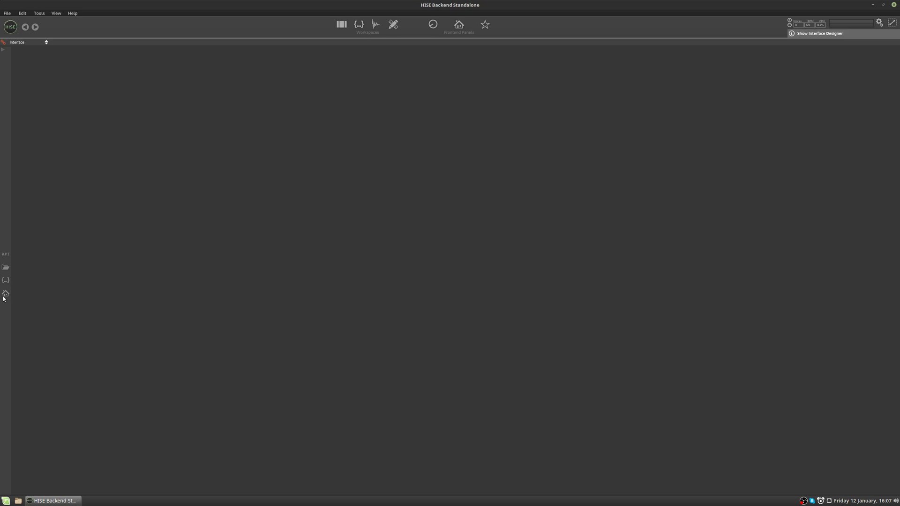
# - Show the Interface Designer again with its widget list and empty canvas
pyautogui.click(816, 34)
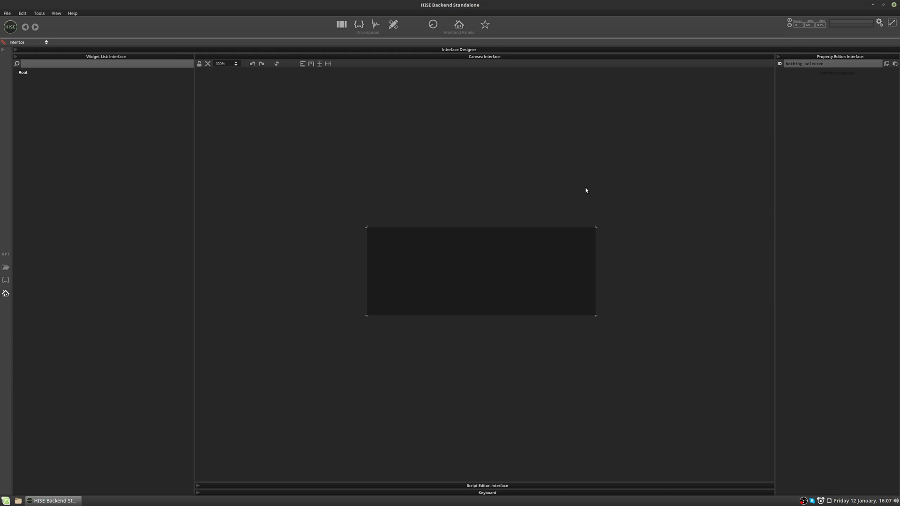
pyautogui.moveTo(592, 228)
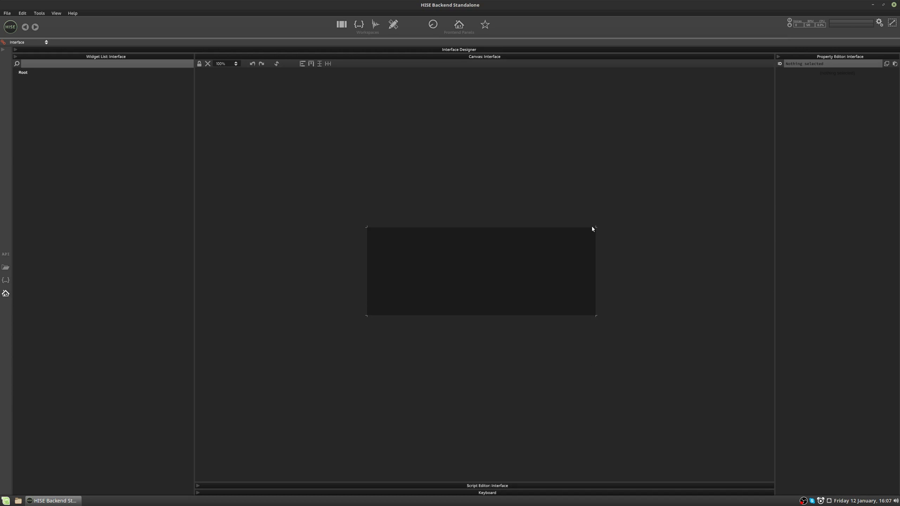
pyautogui.moveTo(497, 252)
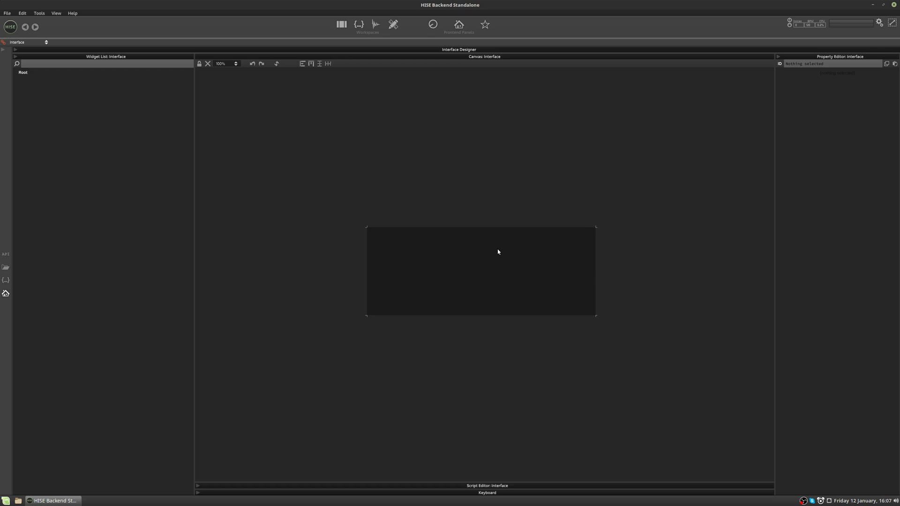
pyautogui.moveTo(115, 199)
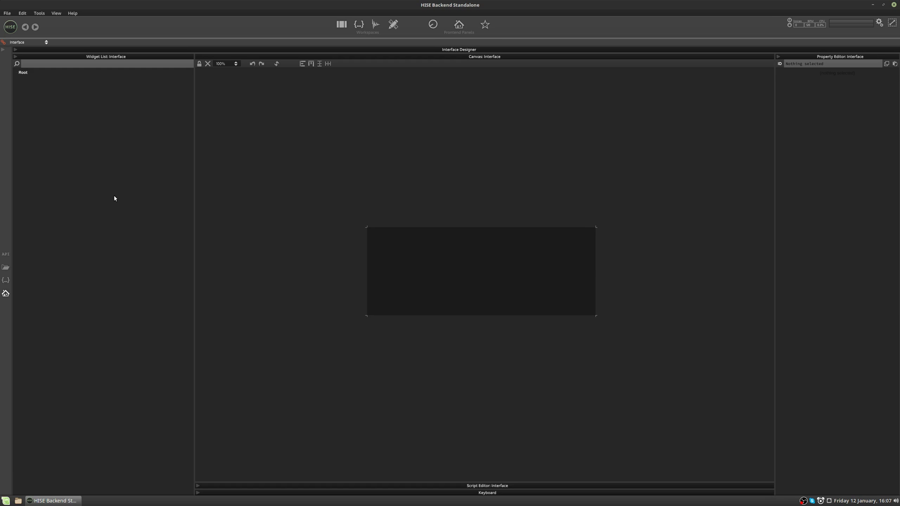
pyautogui.moveTo(836, 99)
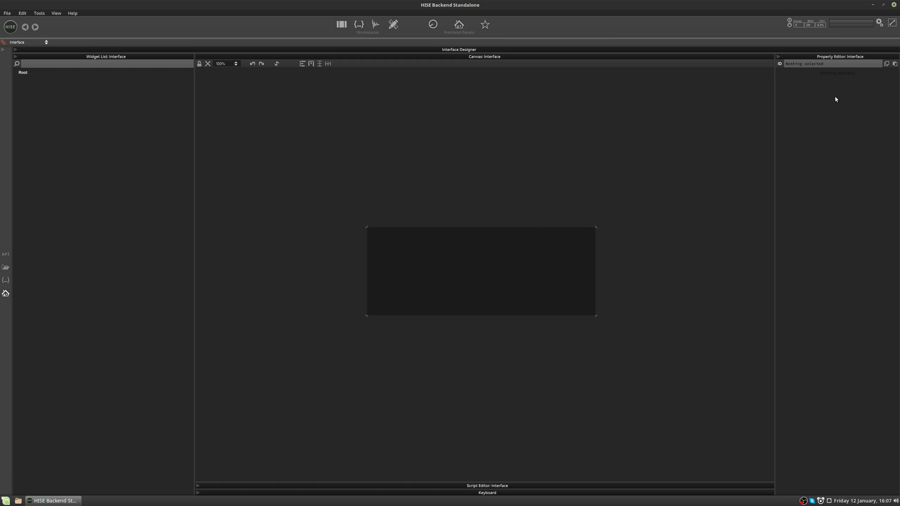
pyautogui.moveTo(514, 323)
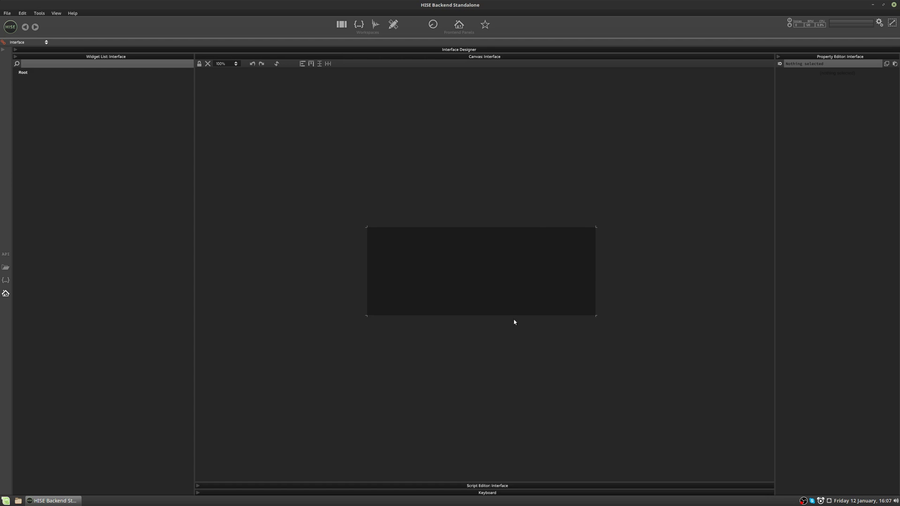
pyautogui.moveTo(168, 70)
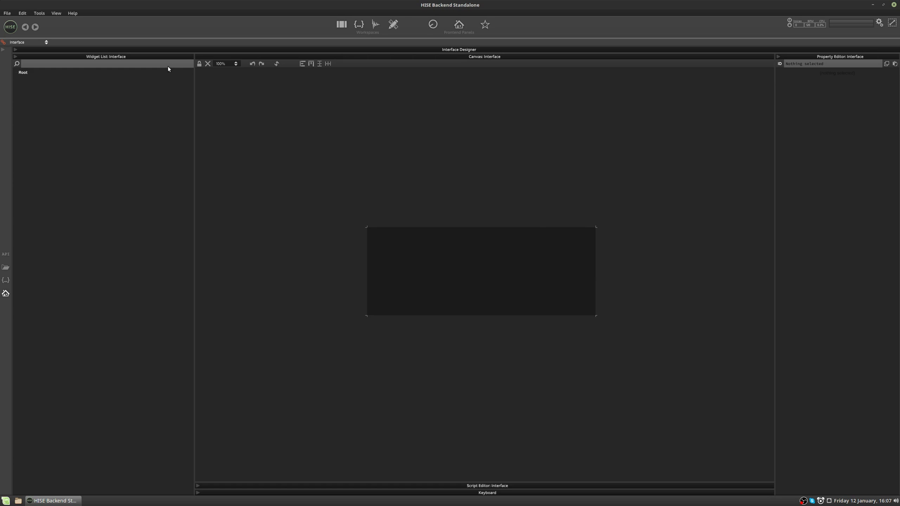
pyautogui.moveTo(199, 63)
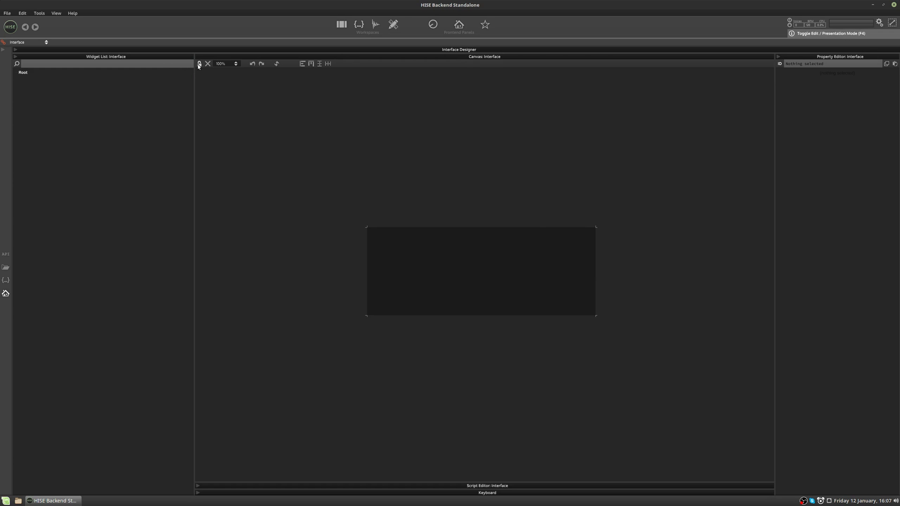
# - Enable canvas edit mode, add Button1 and drag it to the upper-left area
pyautogui.click(198, 64)
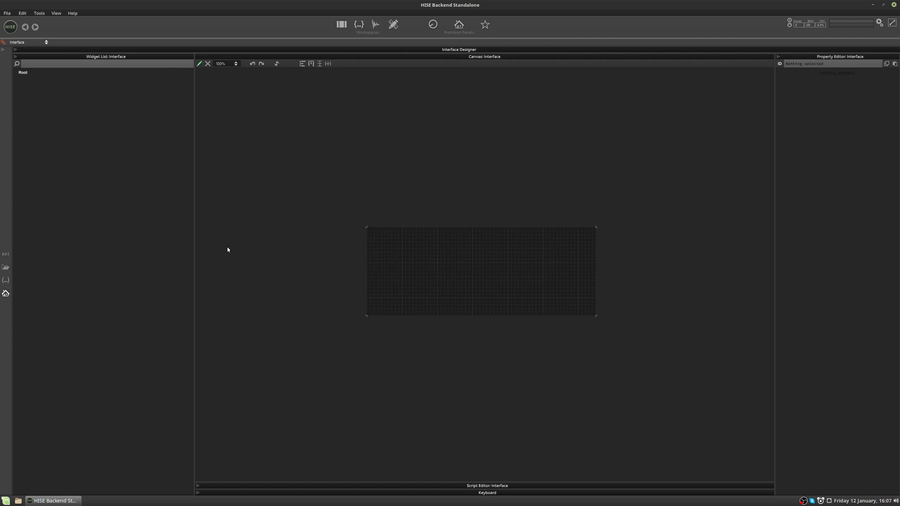
pyautogui.moveTo(432, 270)
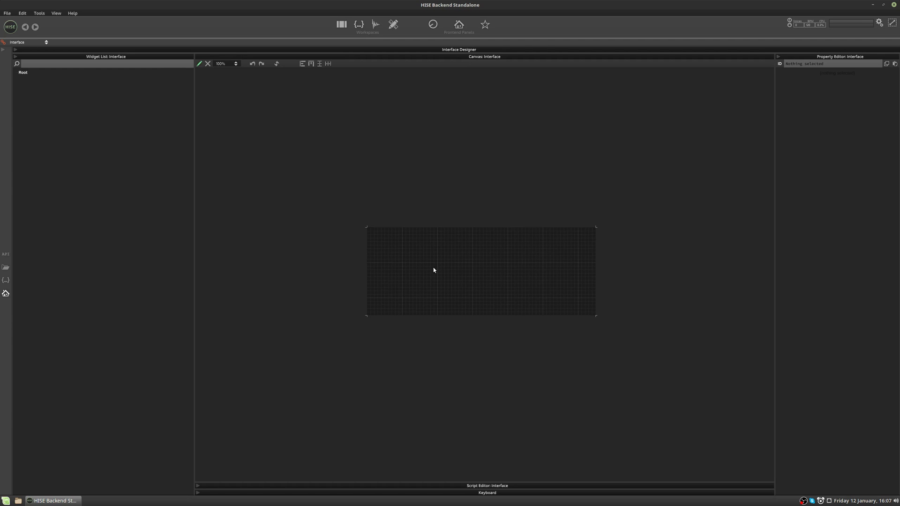
pyautogui.rightClick(455, 283)
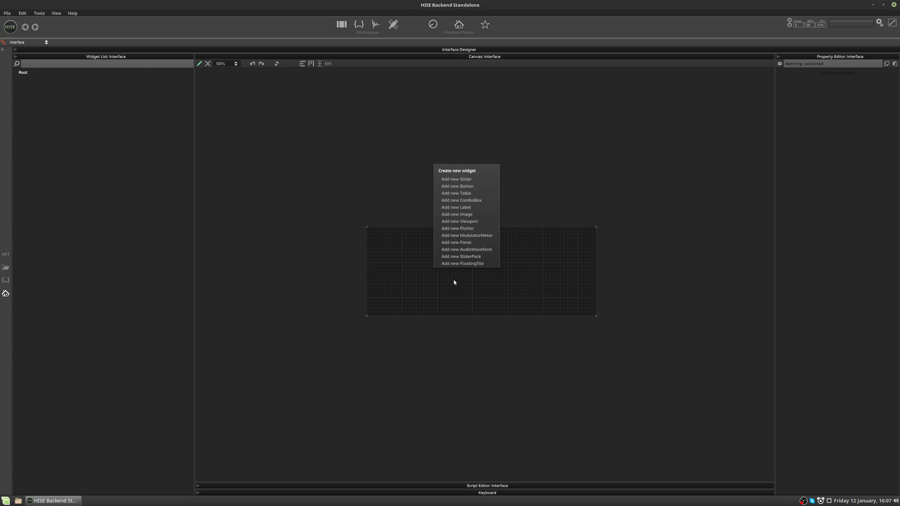
pyautogui.moveTo(457, 185)
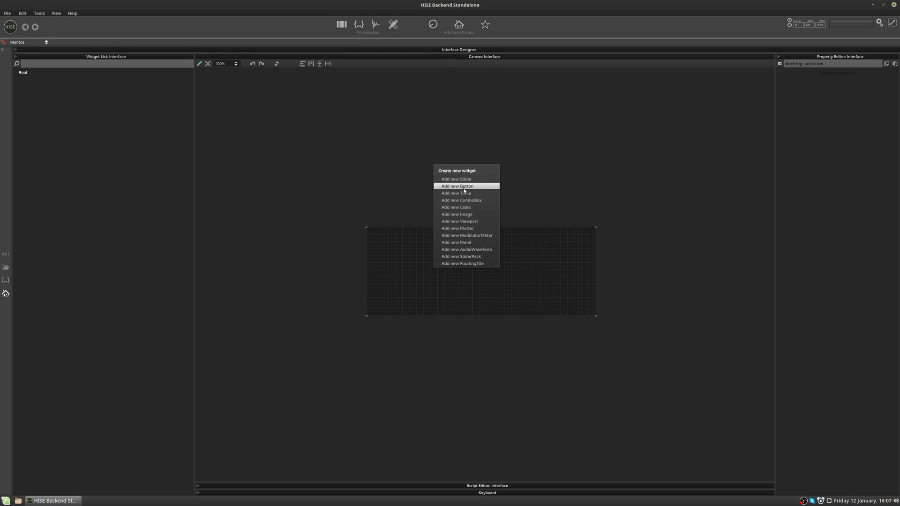
pyautogui.click(457, 186)
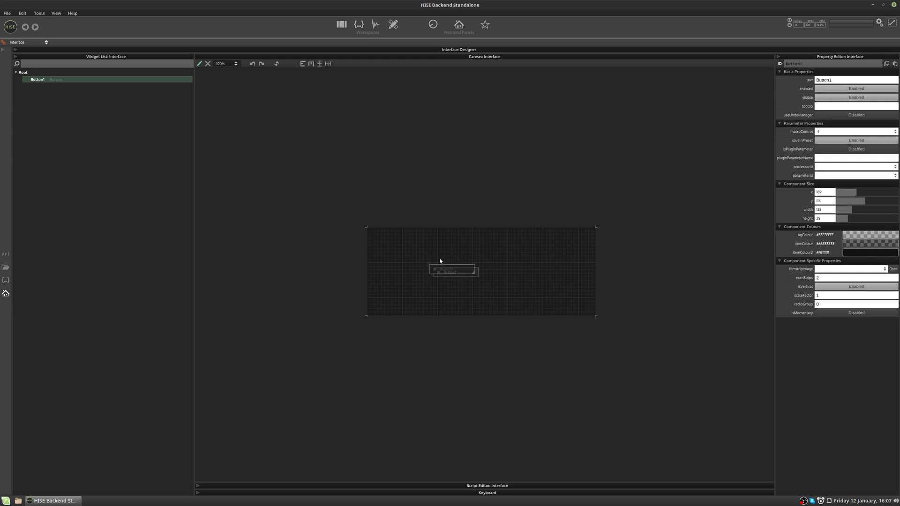
pyautogui.moveTo(454, 271); pyautogui.dragTo(492, 276)
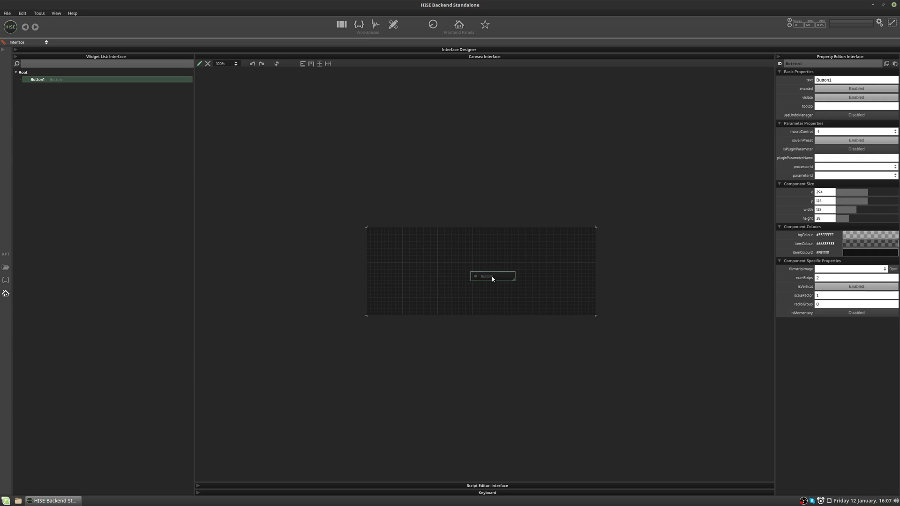
pyautogui.moveTo(492, 275); pyautogui.dragTo(413, 247)
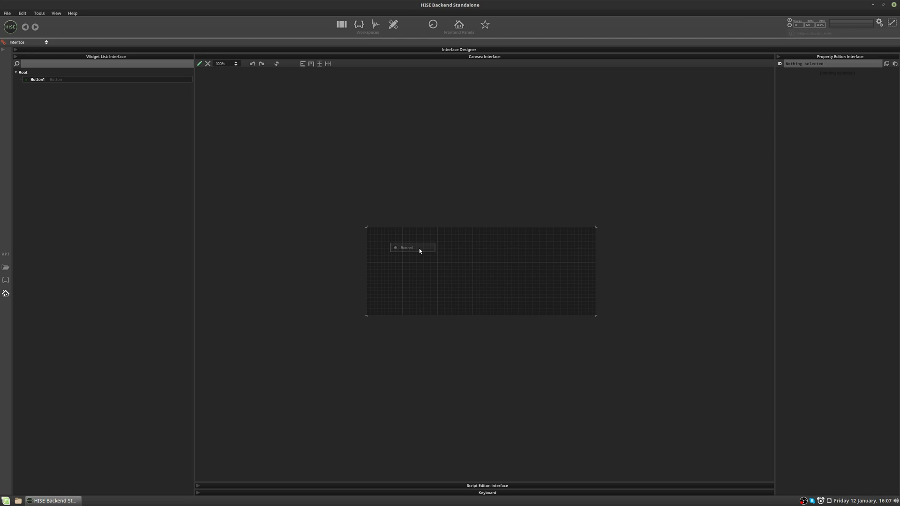
pyautogui.click(412, 247)
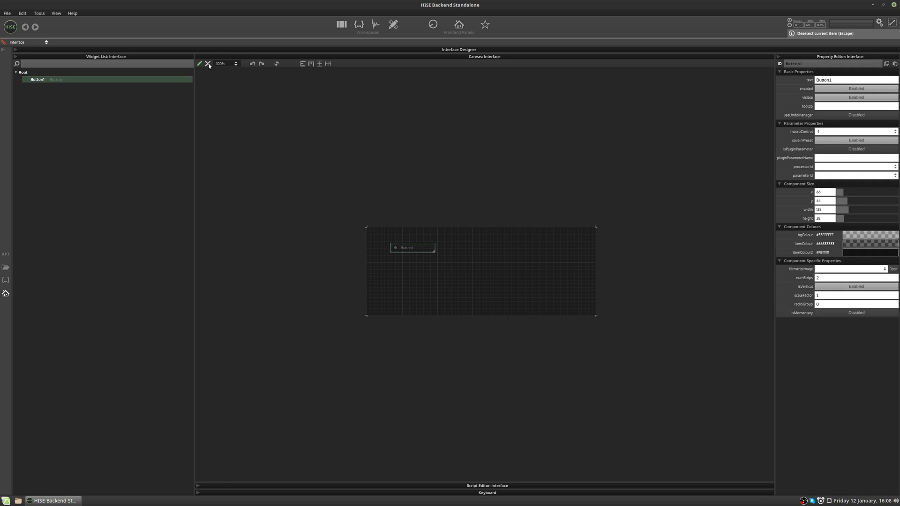
pyautogui.click(418, 244)
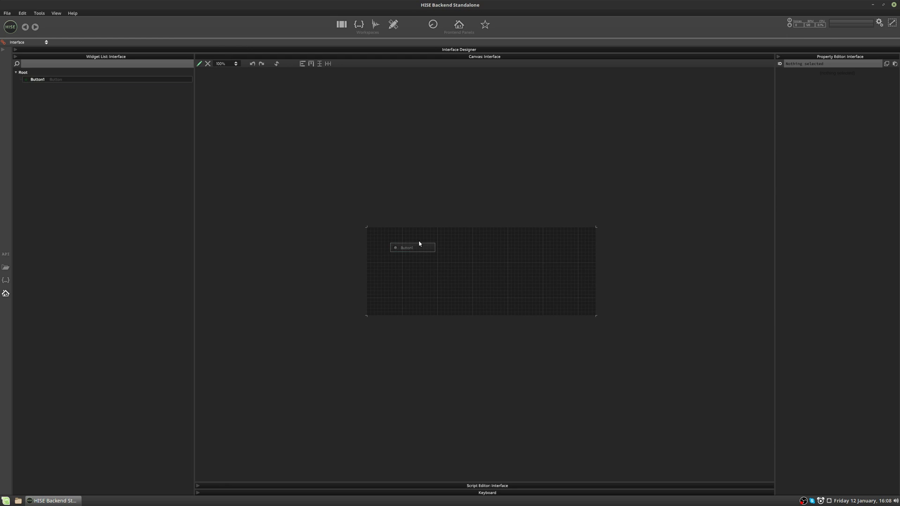
pyautogui.moveTo(369, 232)
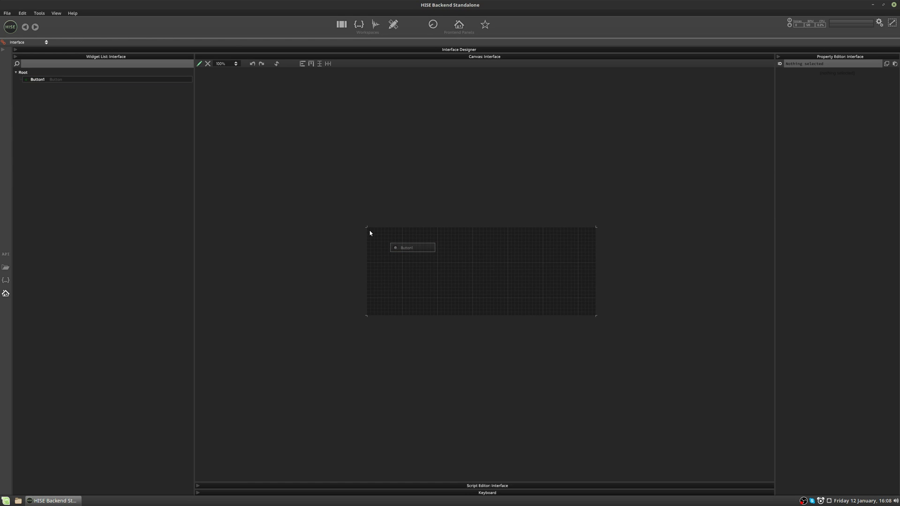
pyautogui.click(412, 247)
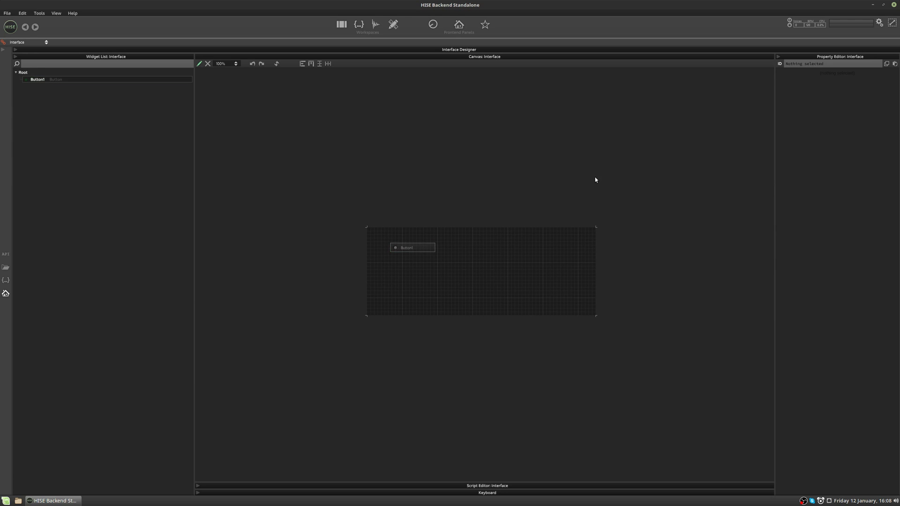
pyautogui.moveTo(441, 250)
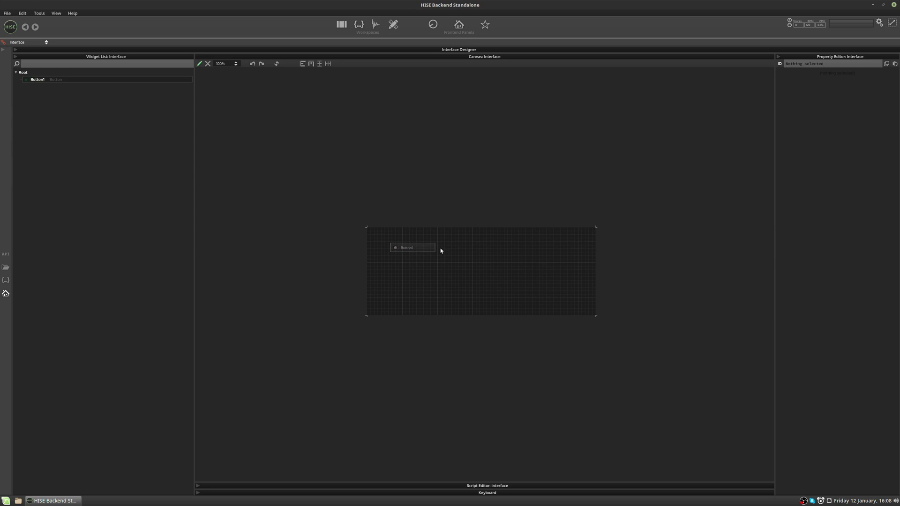
pyautogui.moveTo(227, 63)
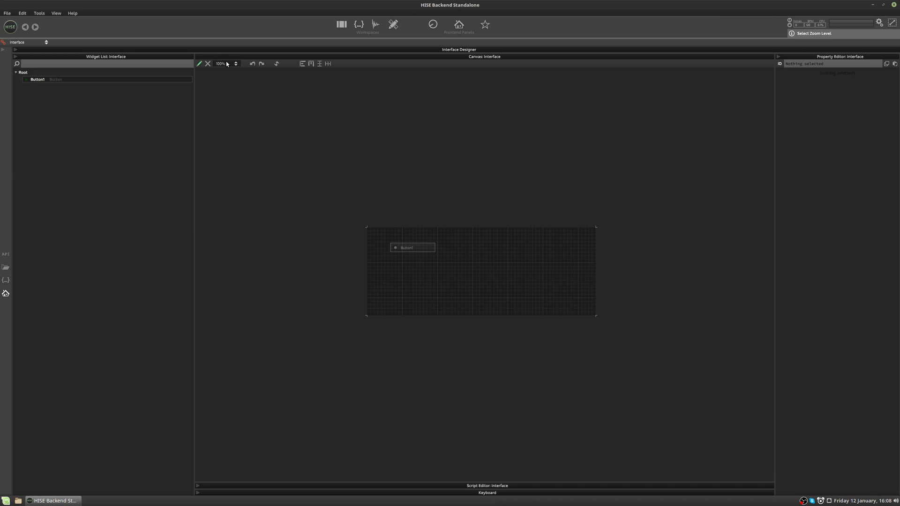
# - Set the canvas zoom level to 200%
pyautogui.click(236, 63)
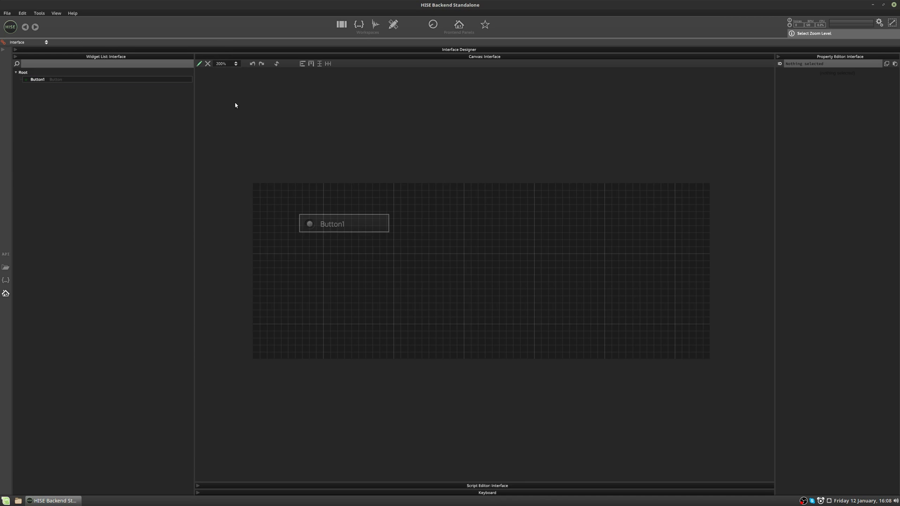
pyautogui.moveTo(221, 70)
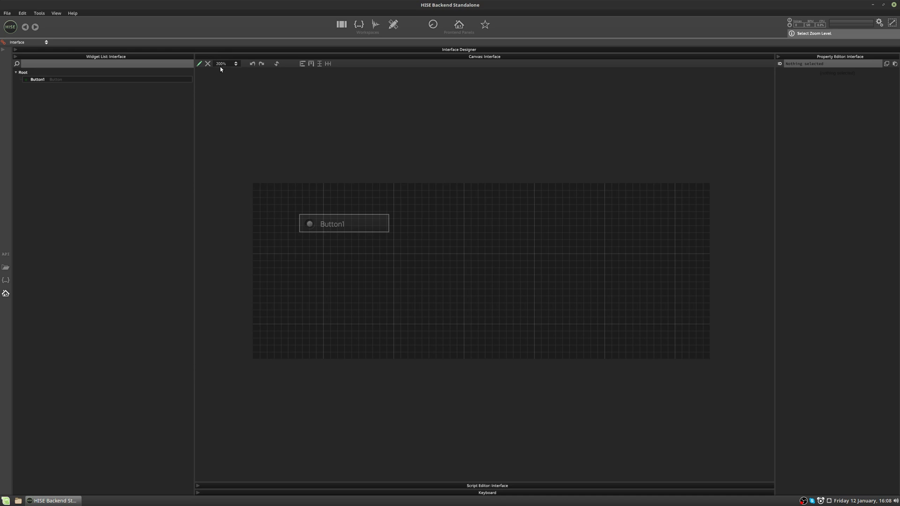
pyautogui.moveTo(417, 231)
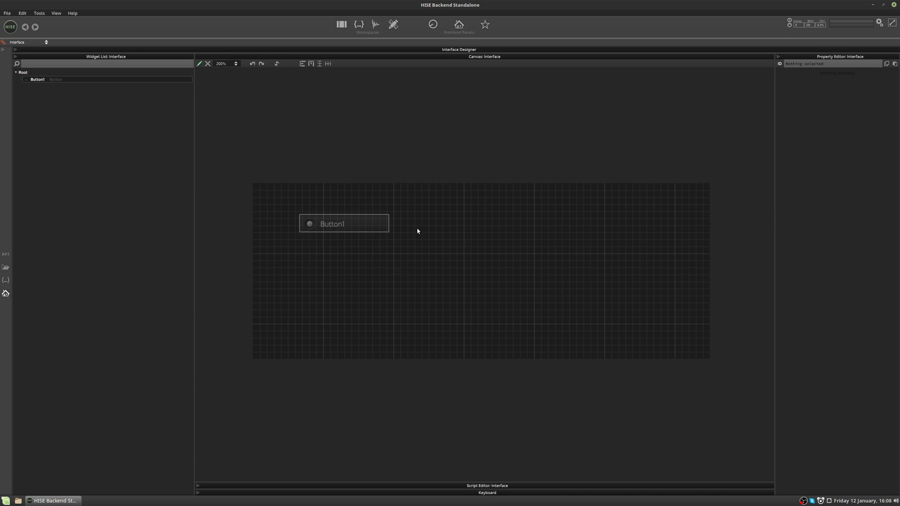
pyautogui.moveTo(328, 227)
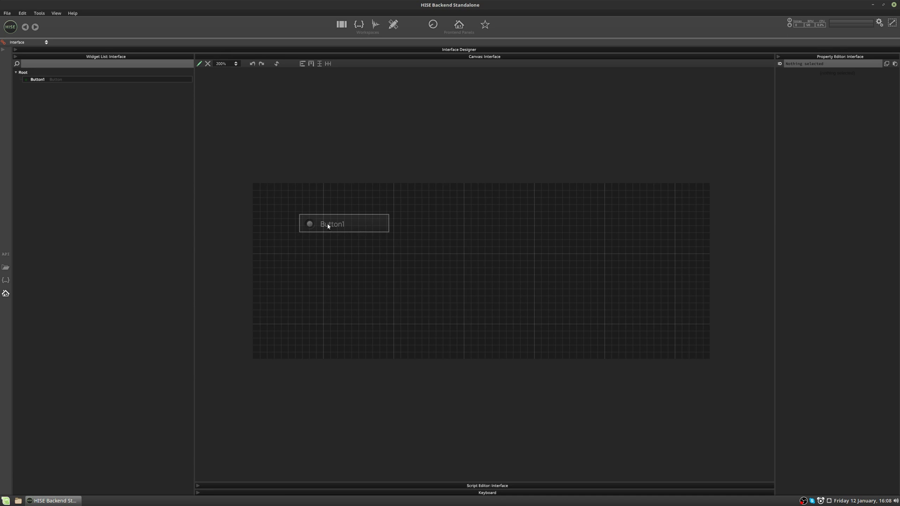
pyautogui.moveTo(384, 252)
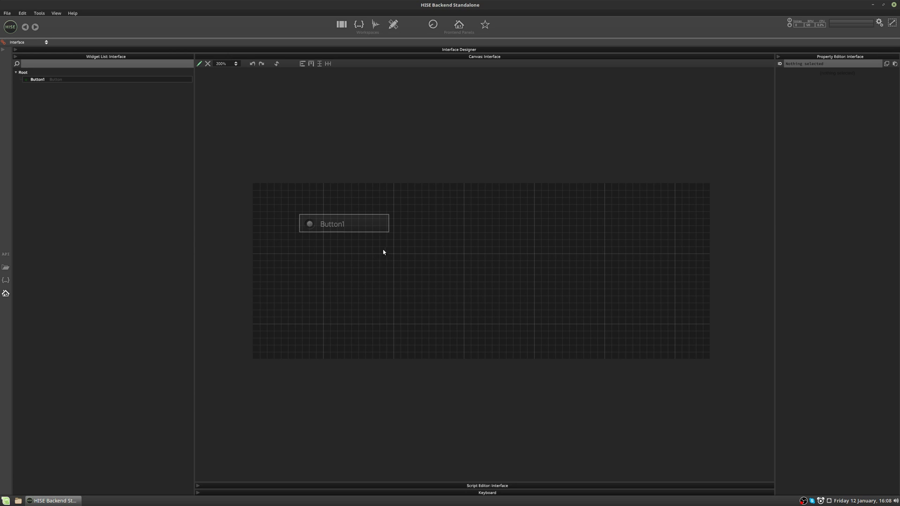
pyautogui.moveTo(297, 171)
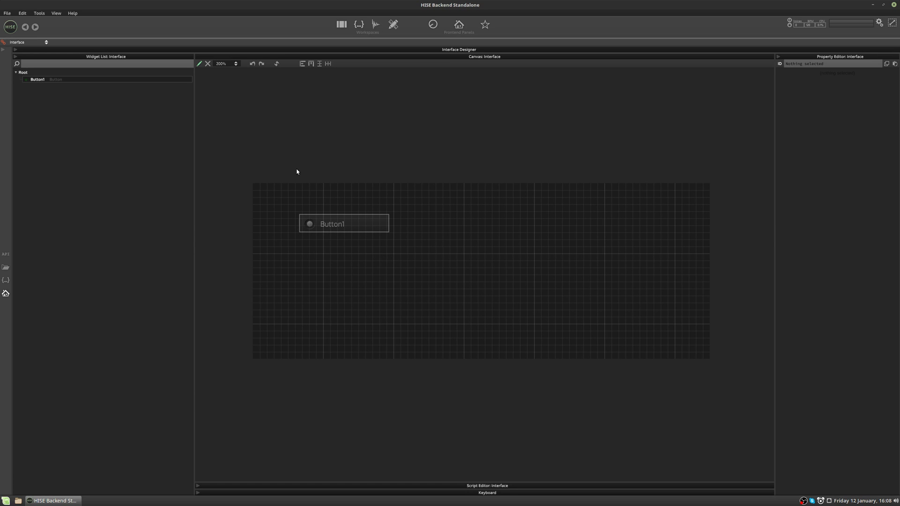
pyautogui.moveTo(352, 193)
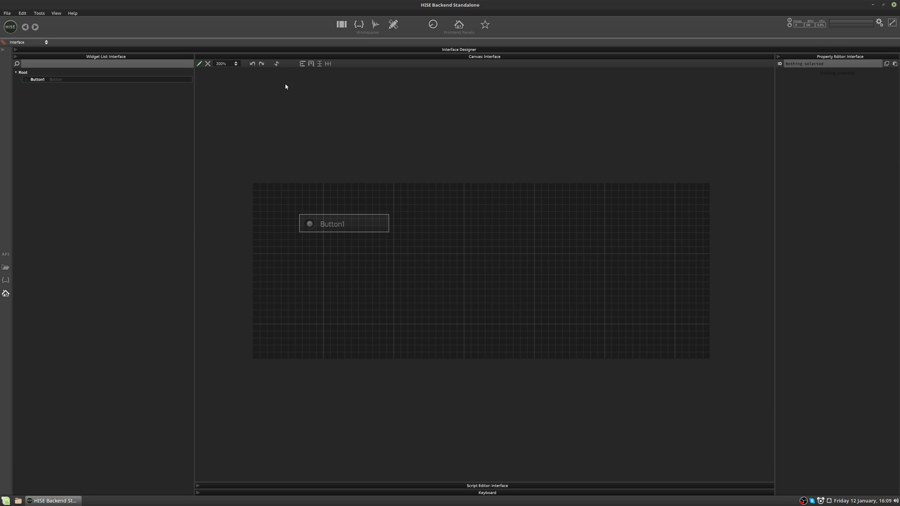
# - Move Button1 to the lower right, undo the move, then restore it there
pyautogui.click(262, 63)
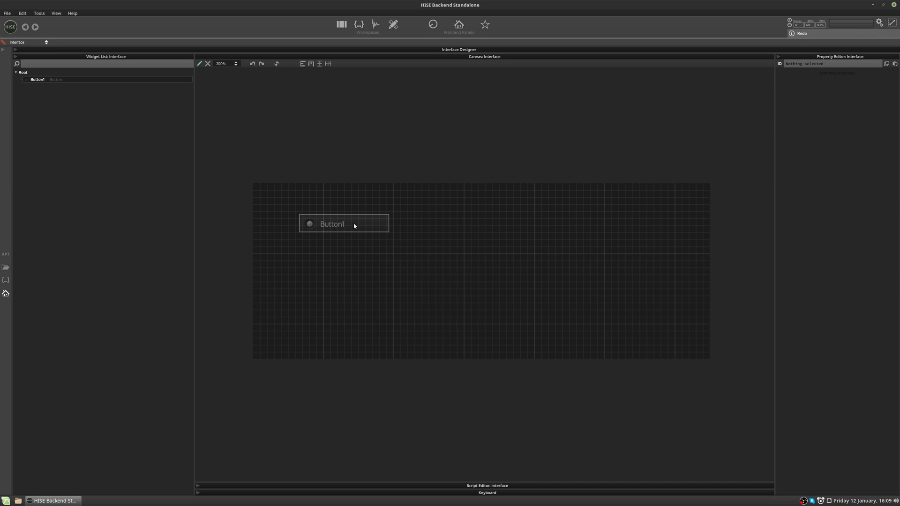
pyautogui.moveTo(343, 223); pyautogui.dragTo(608, 305)
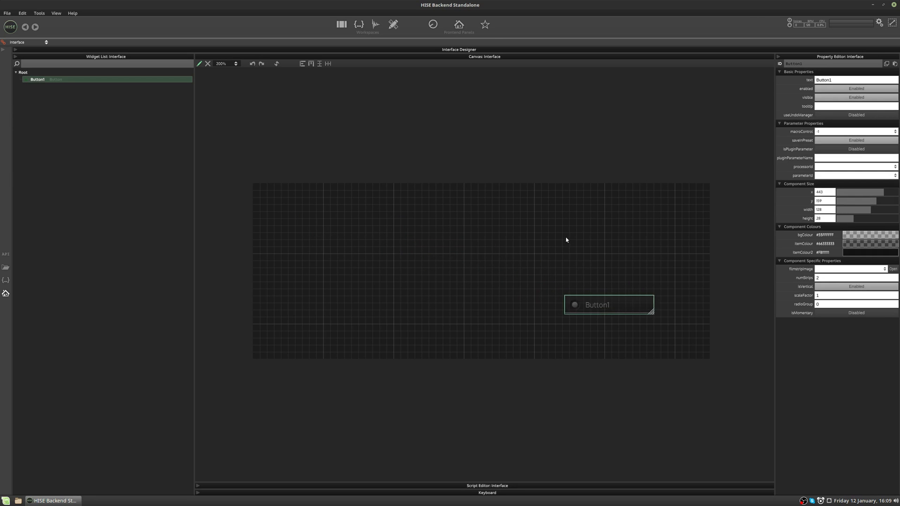
pyautogui.click(253, 64)
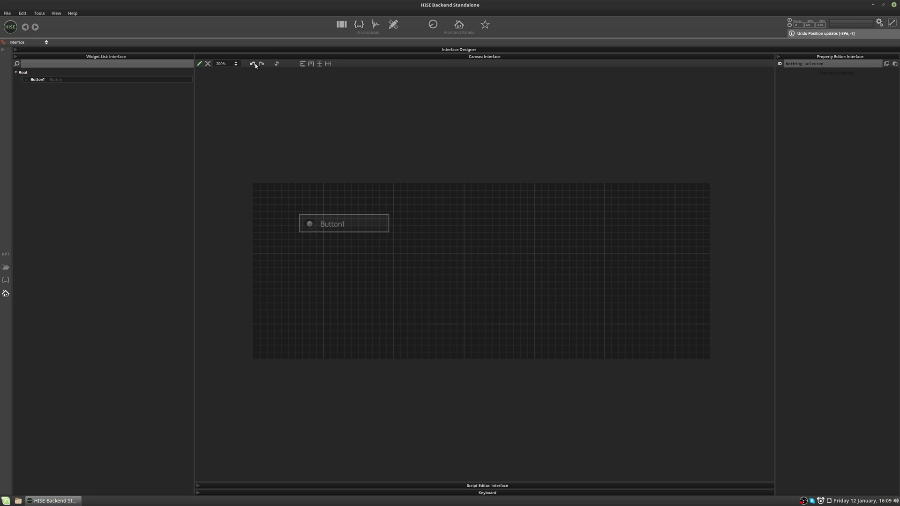
pyautogui.moveTo(332, 223); pyautogui.dragTo(597, 304)
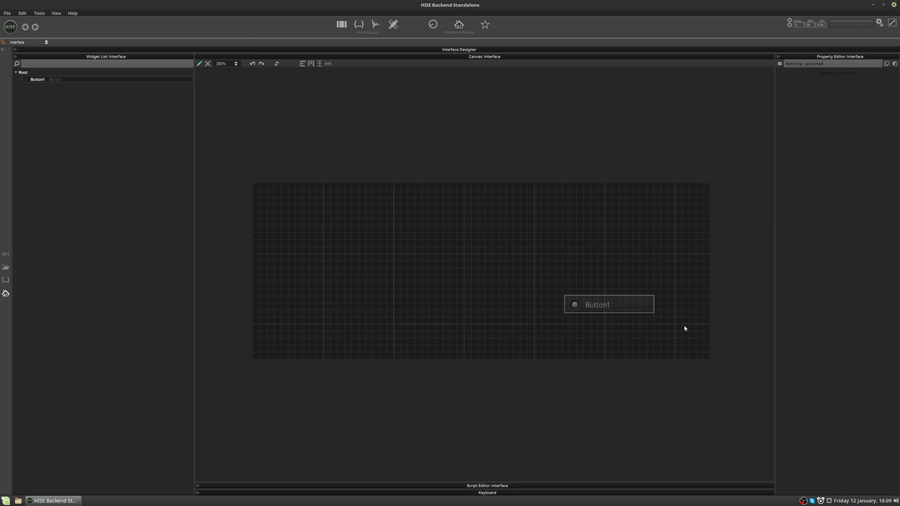
pyautogui.moveTo(270, 105)
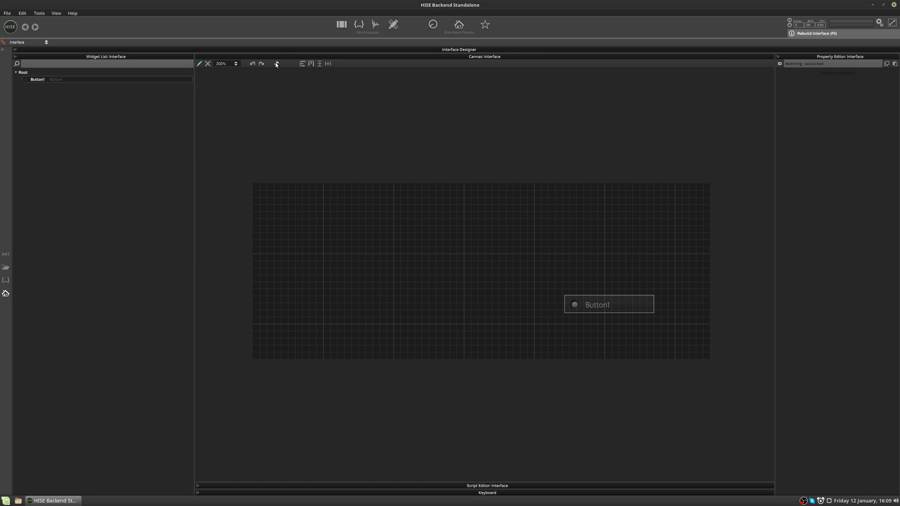
pyautogui.moveTo(664, 317)
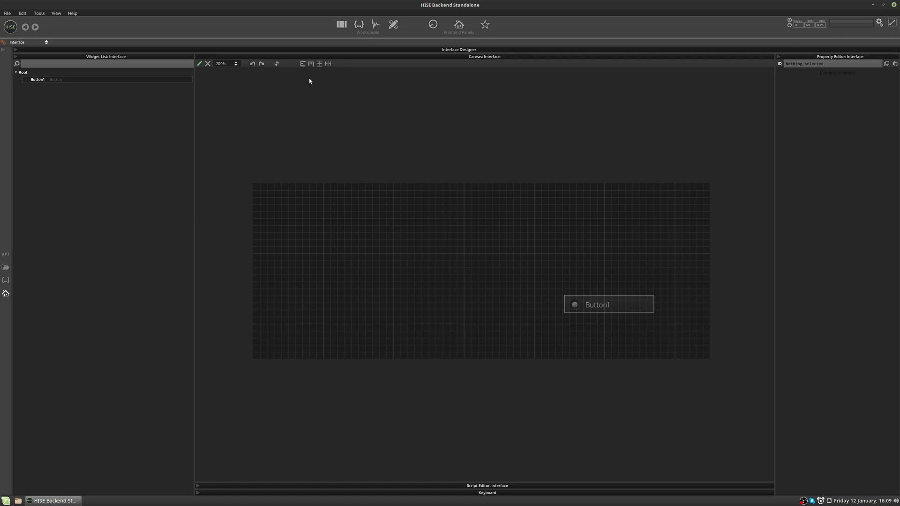
pyautogui.moveTo(609, 303)
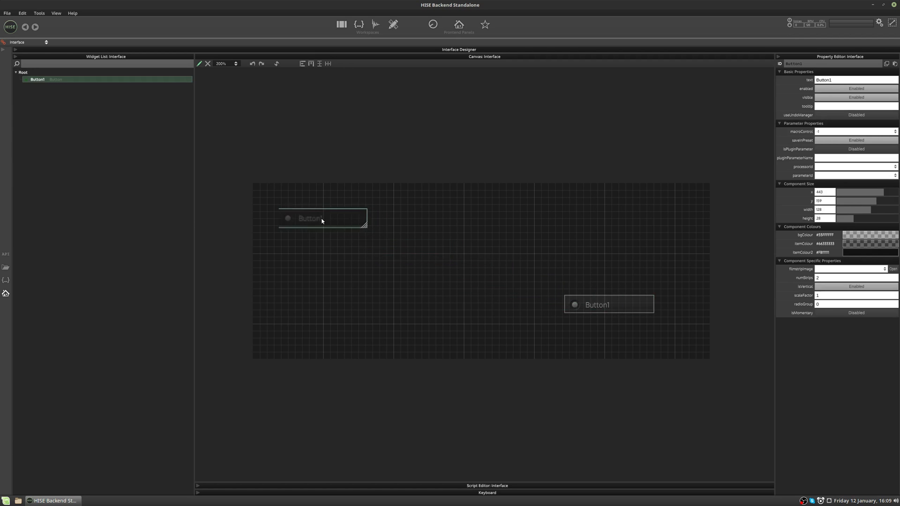
# - Move Button1 top-left, bring Button3 onto the canvas, and push Button4 further right
pyautogui.moveTo(321, 218); pyautogui.dragTo(304, 218)
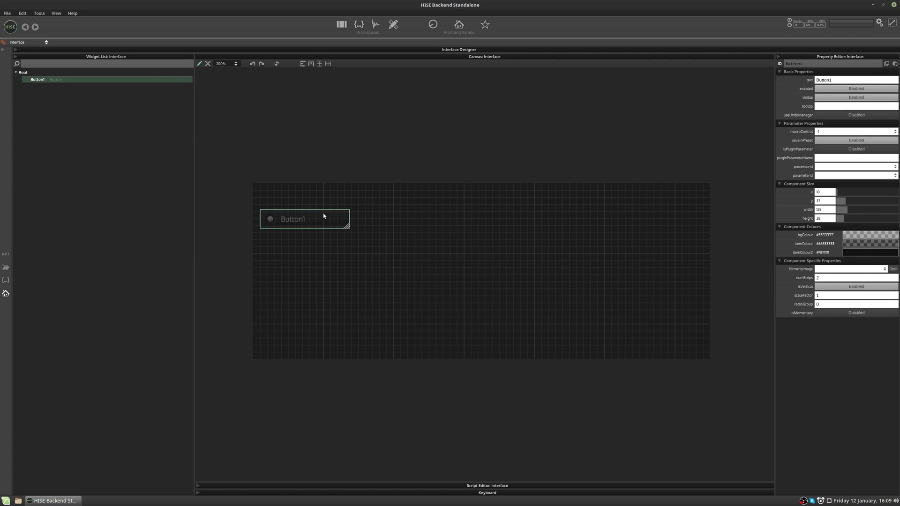
pyautogui.moveTo(389, 221)
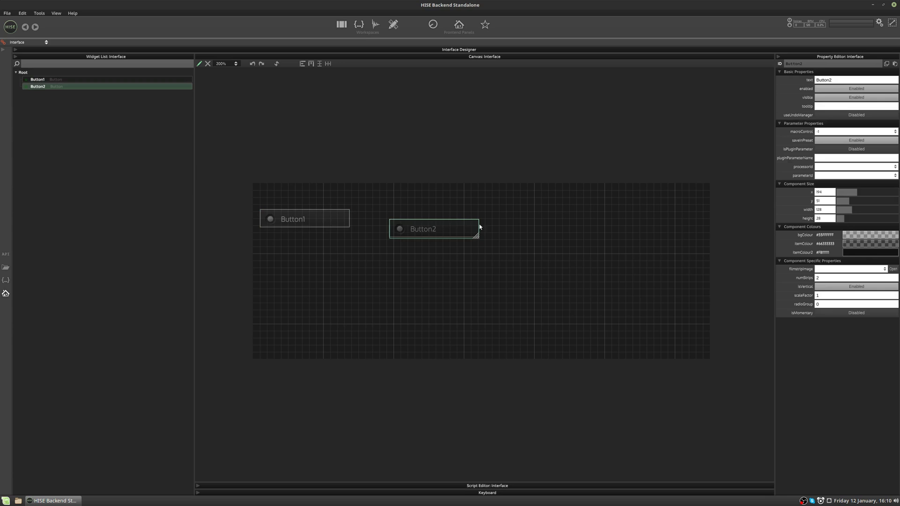
pyautogui.moveTo(530, 212)
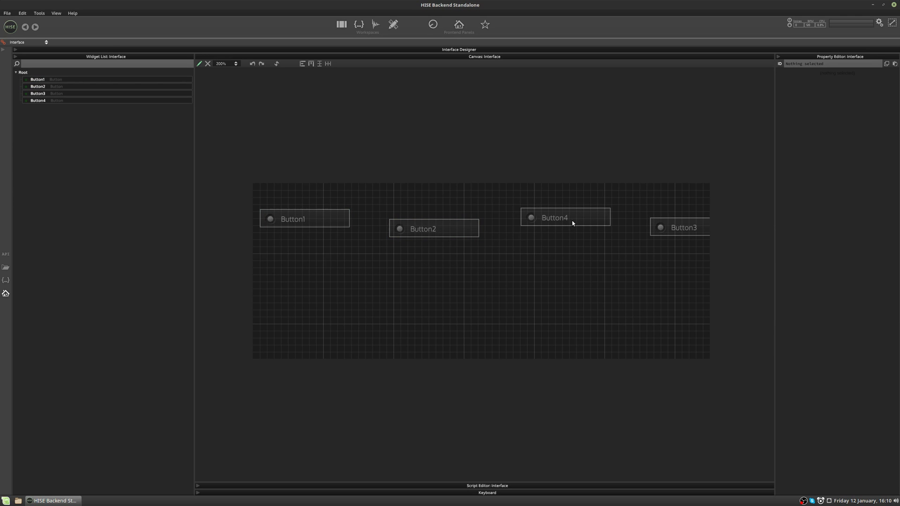
pyautogui.moveTo(588, 221)
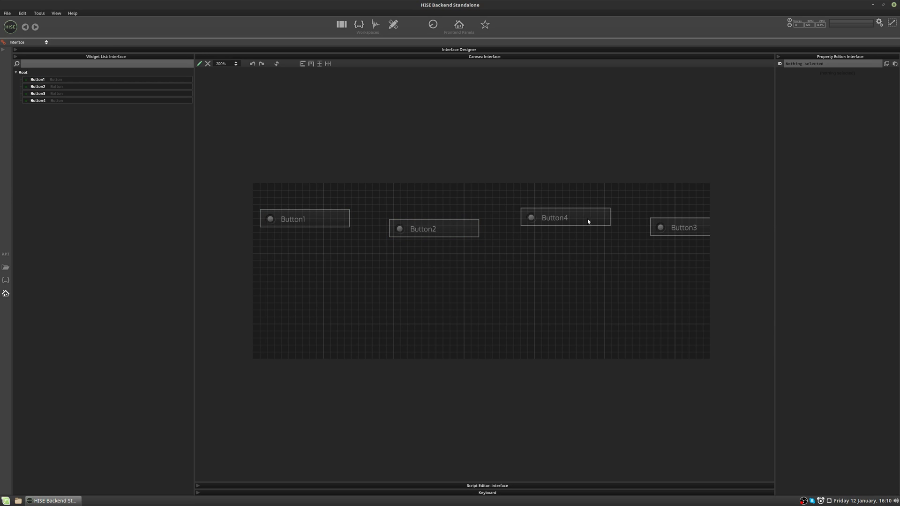
pyautogui.moveTo(684, 227); pyautogui.dragTo(569, 252)
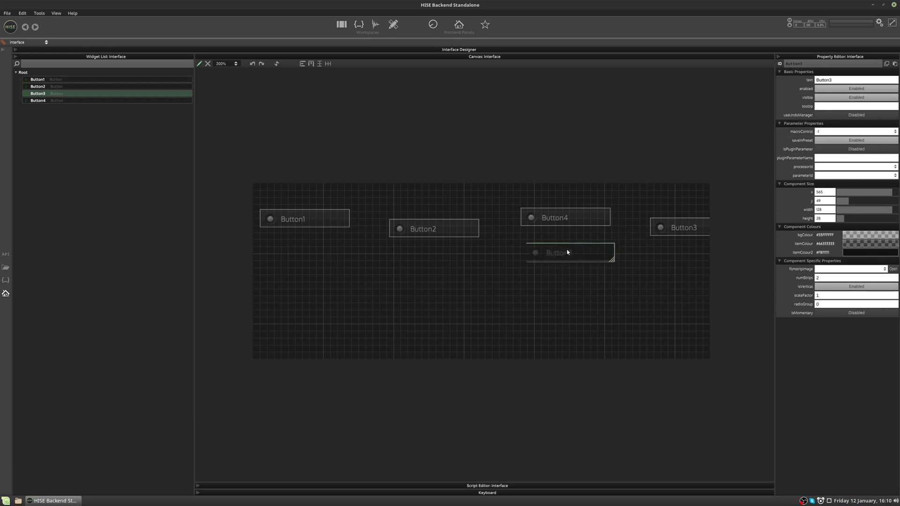
pyautogui.moveTo(569, 252); pyautogui.dragTo(647, 221)
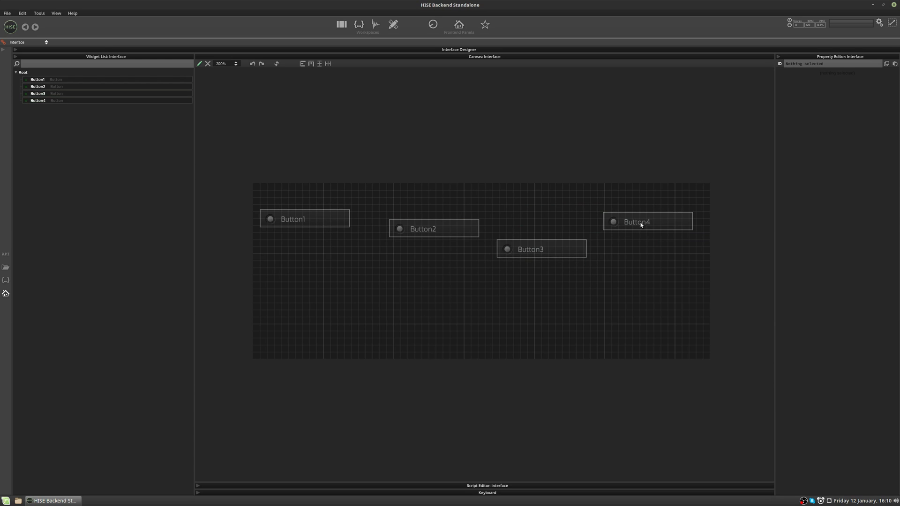
pyautogui.moveTo(666, 253)
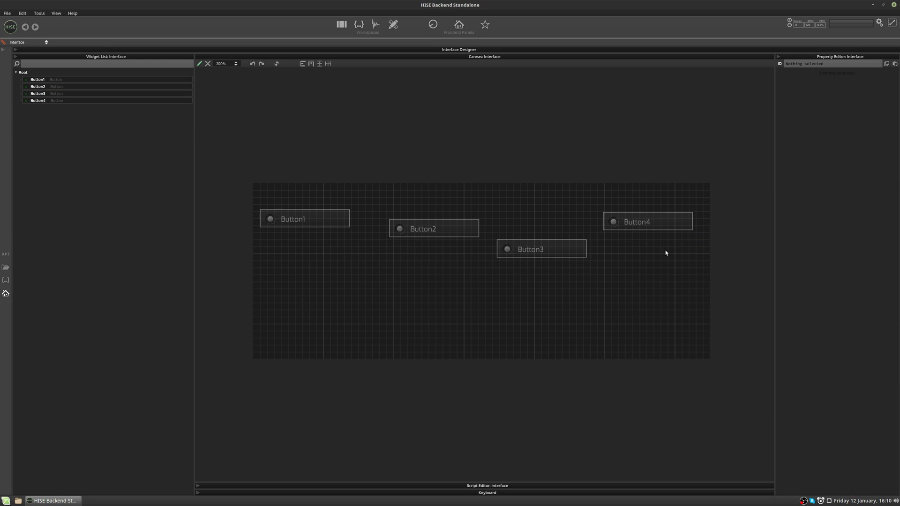
pyautogui.moveTo(660, 247)
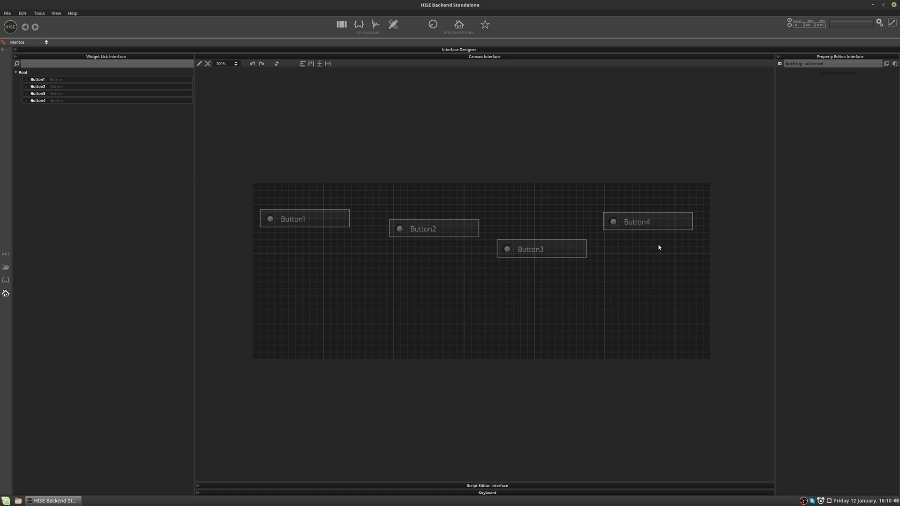
pyautogui.moveTo(483, 158)
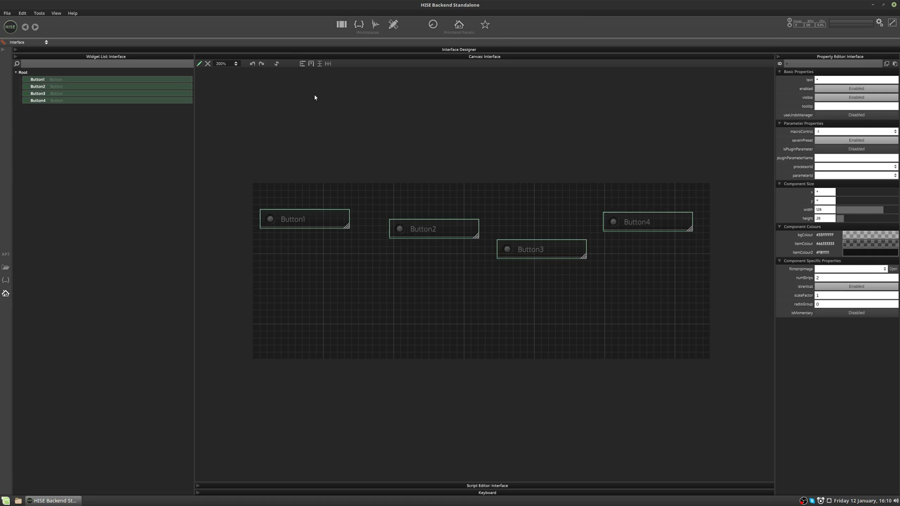
pyautogui.moveTo(311, 63)
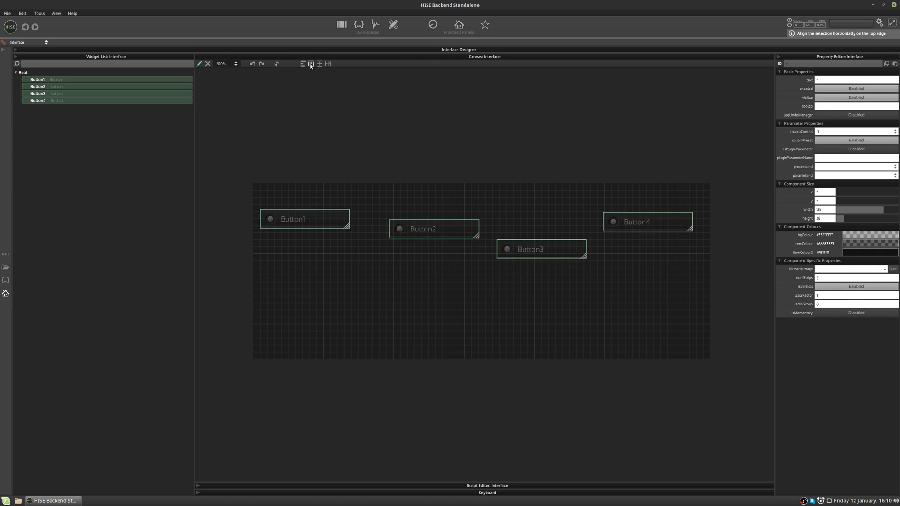
pyautogui.moveTo(269, 210)
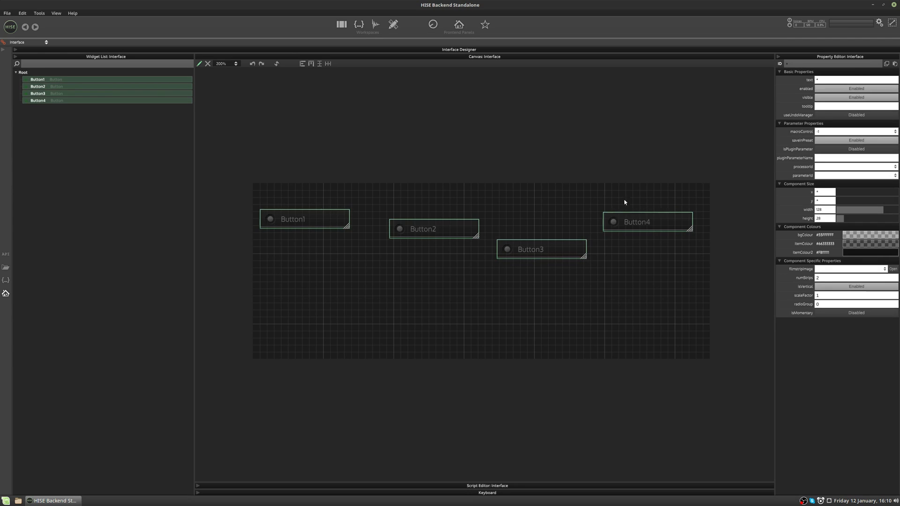
# - Deselect the four buttons after aligning them on a common top edge
pyautogui.click(320, 64)
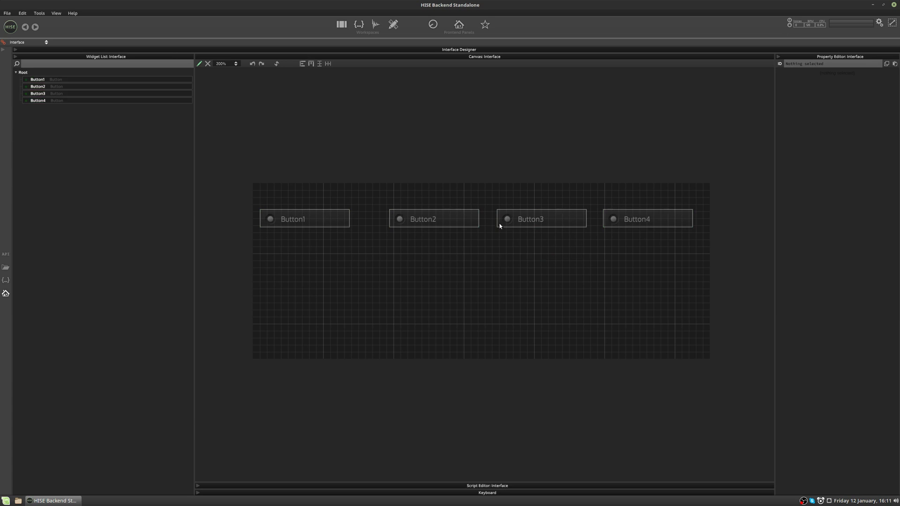
pyautogui.moveTo(358, 220)
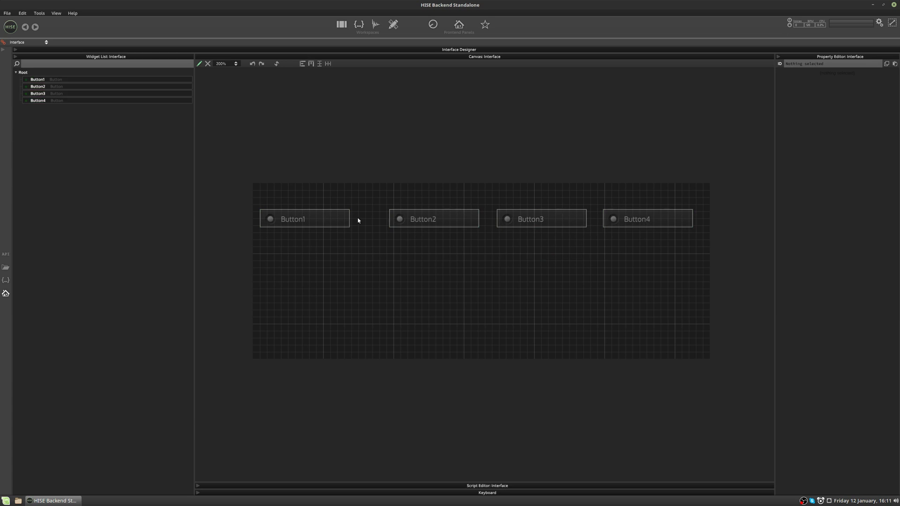
pyautogui.moveTo(591, 219)
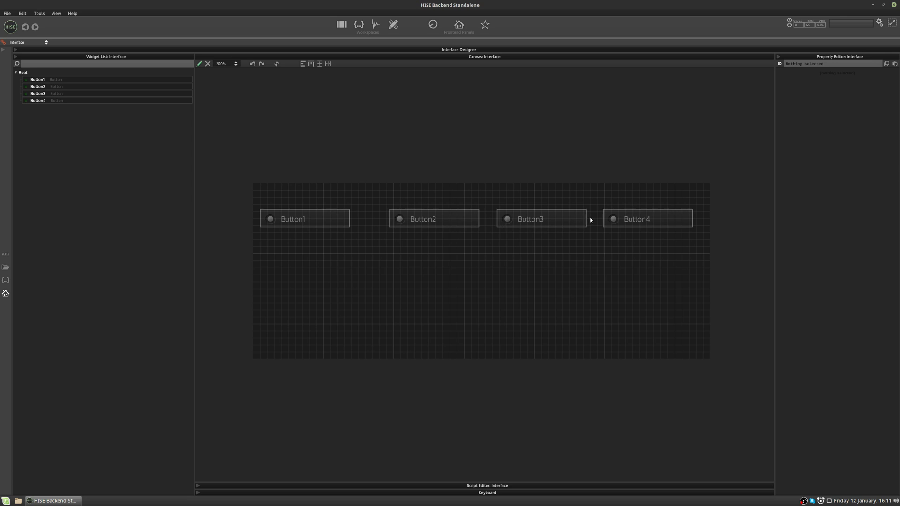
pyautogui.moveTo(704, 197)
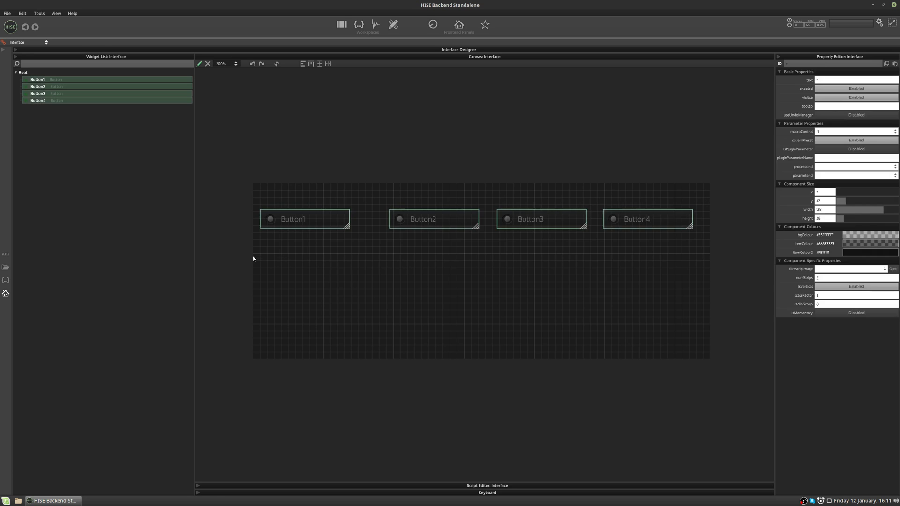
pyautogui.moveTo(328, 65)
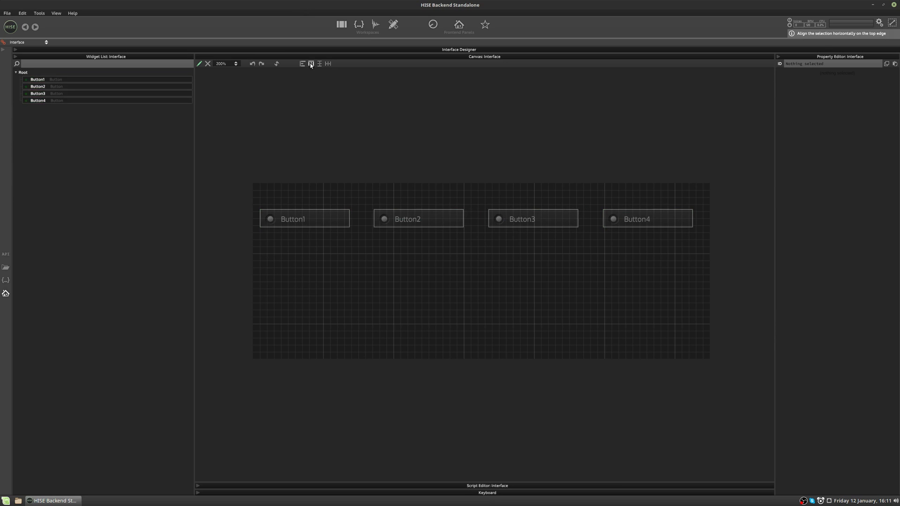
pyautogui.moveTo(330, 64)
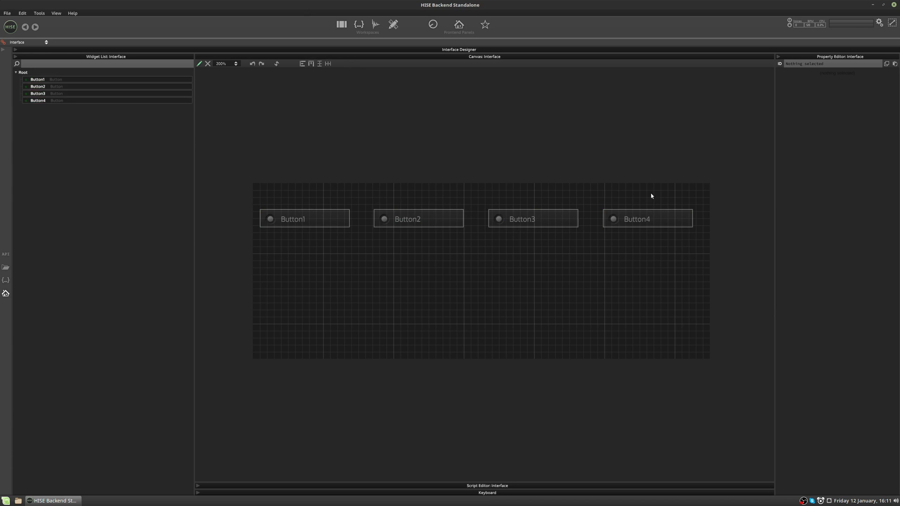
pyautogui.moveTo(332, 229)
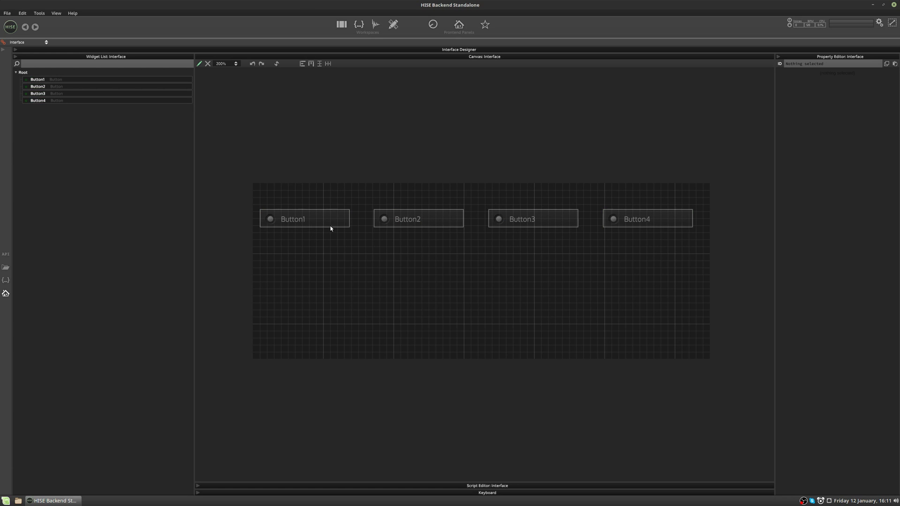
pyautogui.moveTo(388, 266)
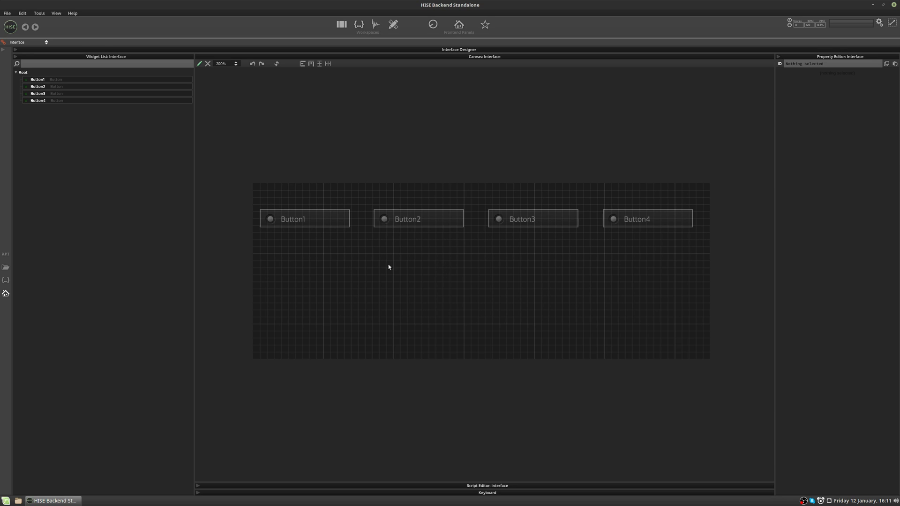
pyautogui.moveTo(431, 231)
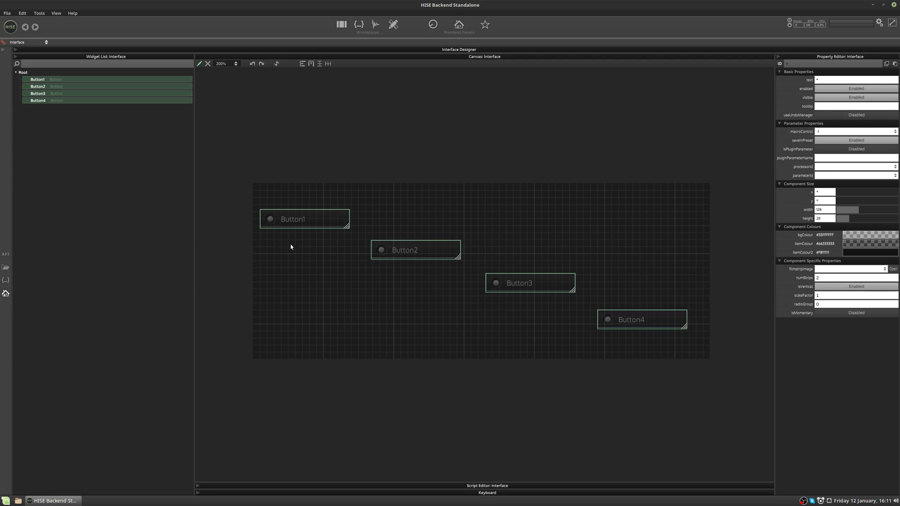
pyautogui.moveTo(622, 330)
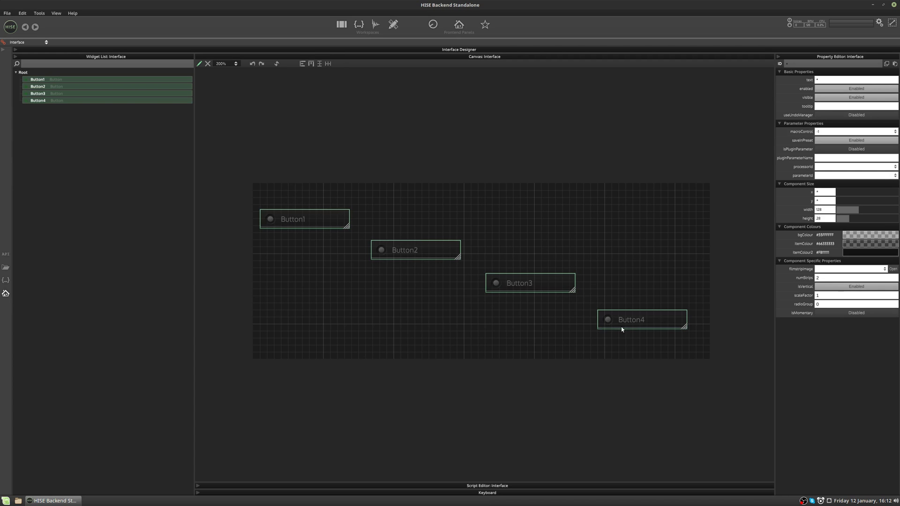
pyautogui.moveTo(292, 225)
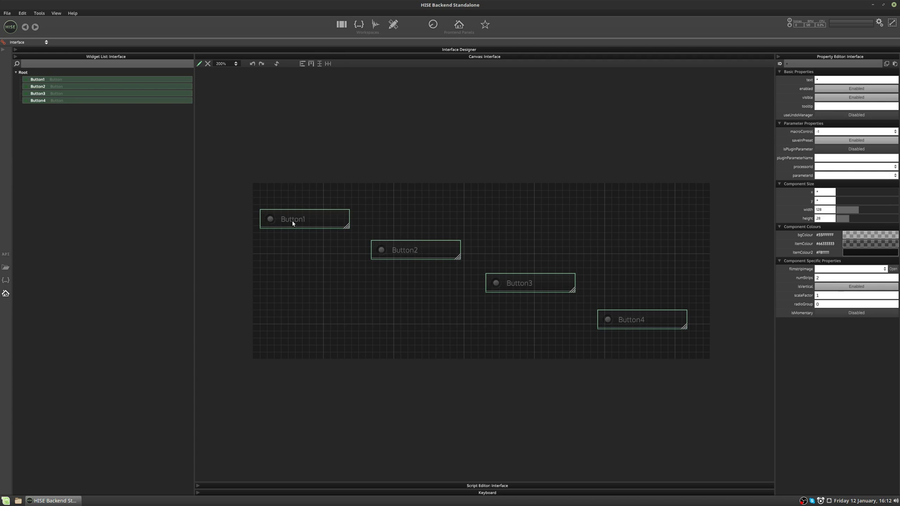
pyautogui.moveTo(301, 66)
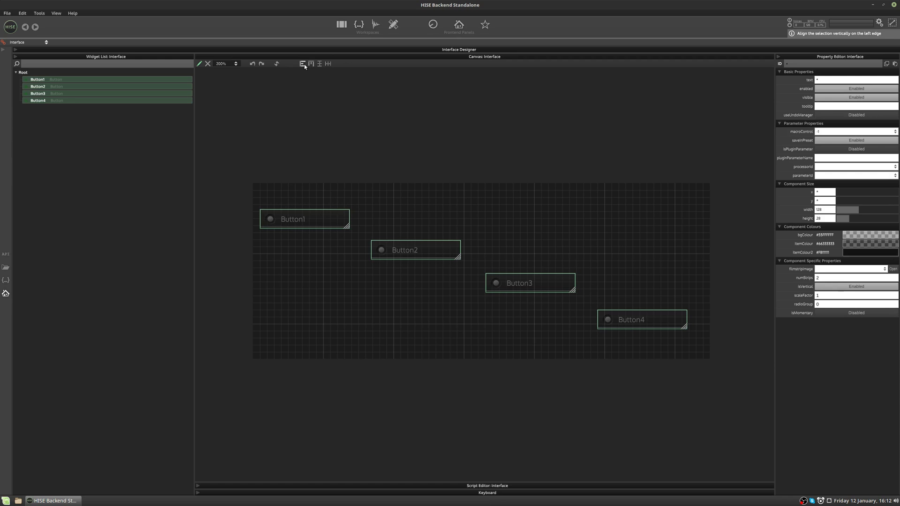
# - Align the four selected buttons vertically on Button1's left edge
pyautogui.click(303, 63)
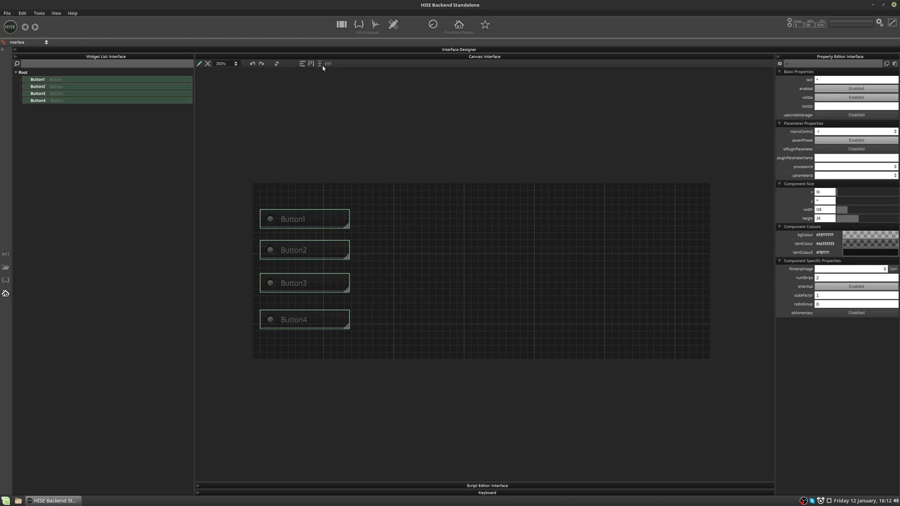
# - Distribute the four stacked buttons with equal vertical spacing
pyautogui.click(321, 64)
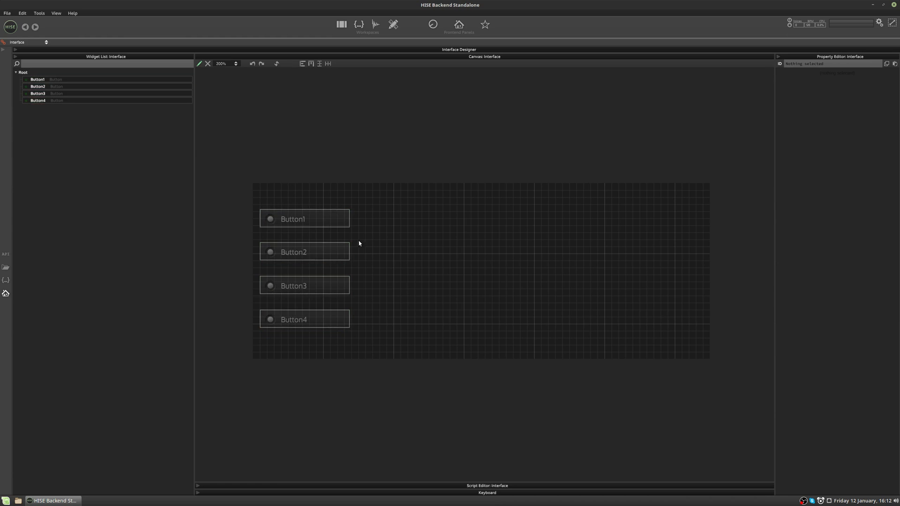
pyautogui.moveTo(345, 328)
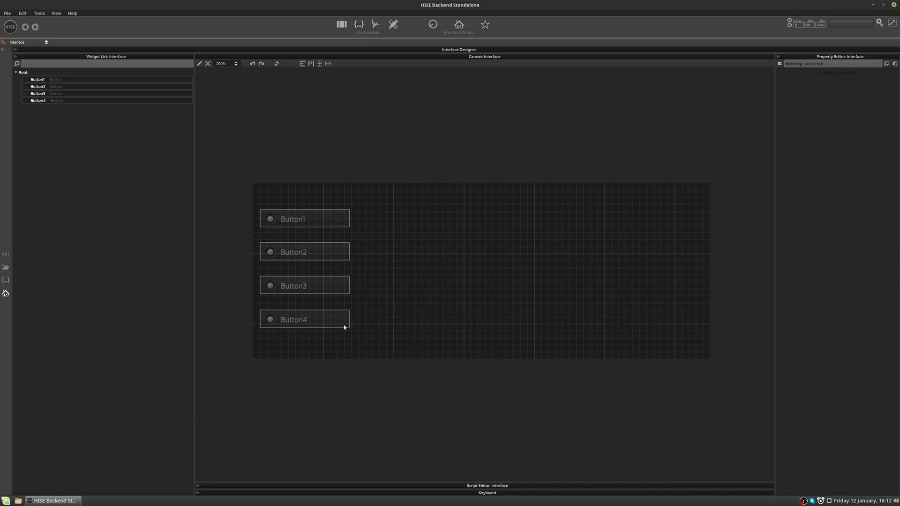
pyautogui.moveTo(460, 167)
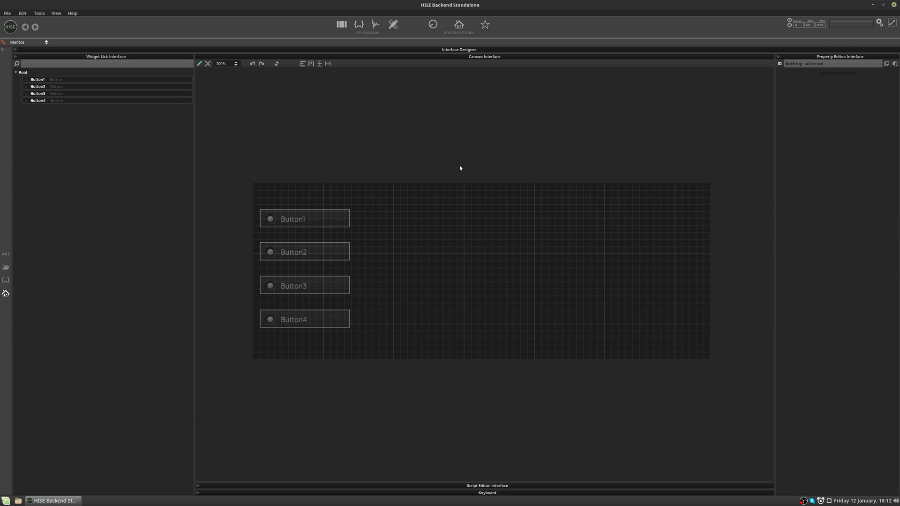